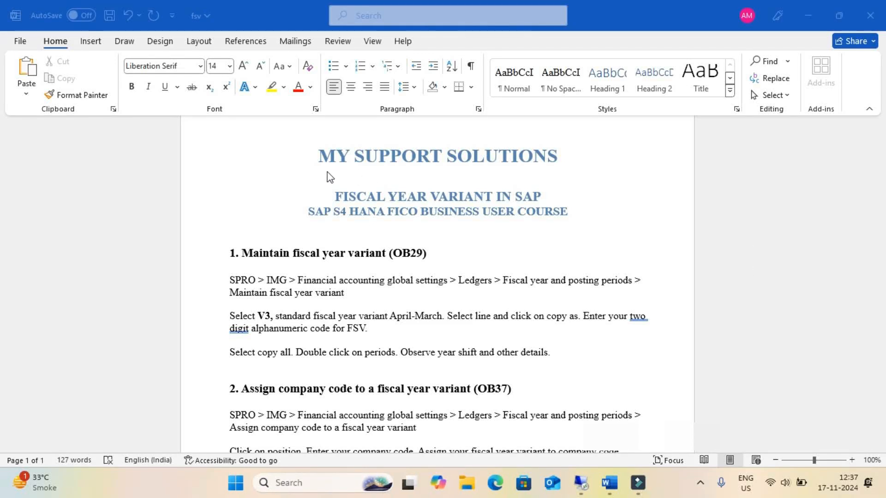
mouse_move(558, 180)
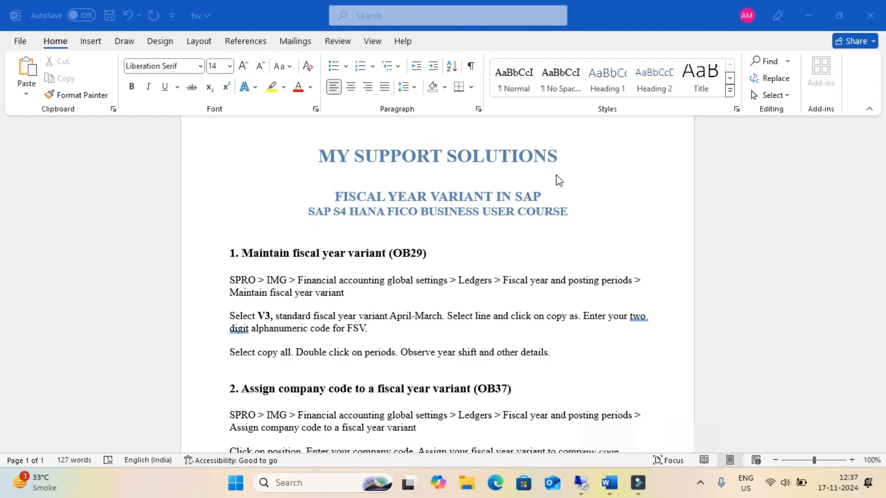
mouse_move(415, 225)
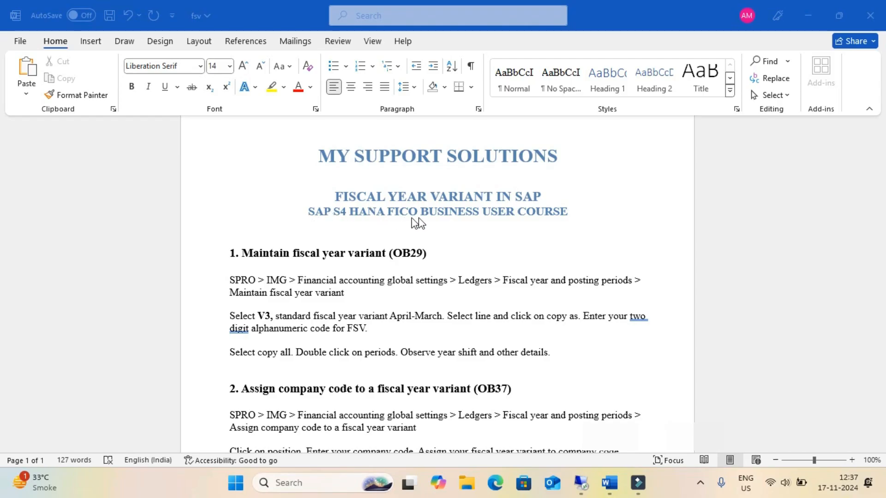
mouse_move(571, 229)
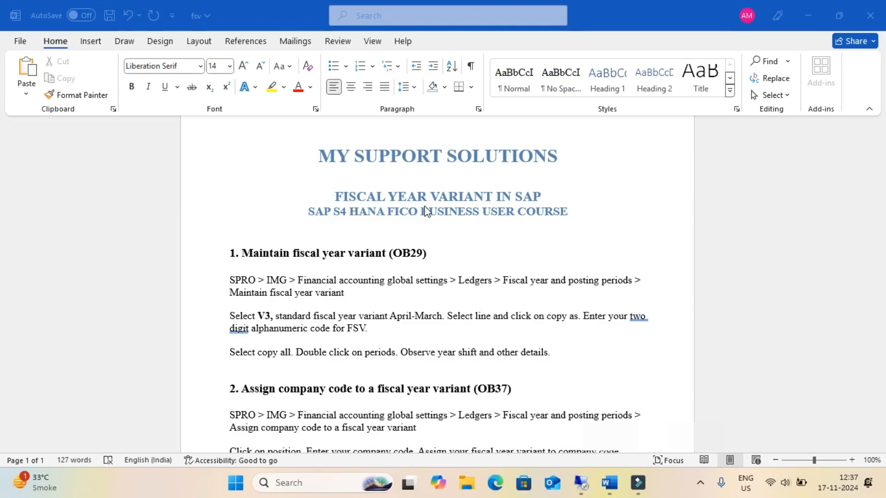
mouse_move(545, 209)
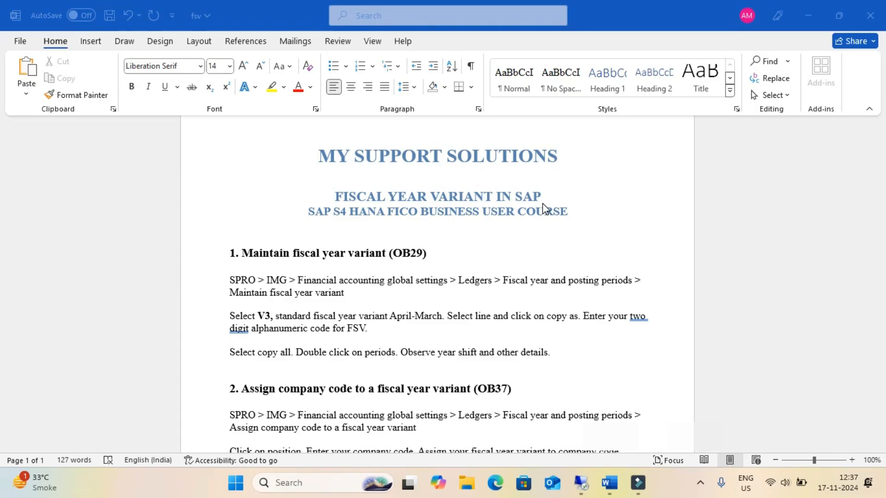
mouse_move(356, 213)
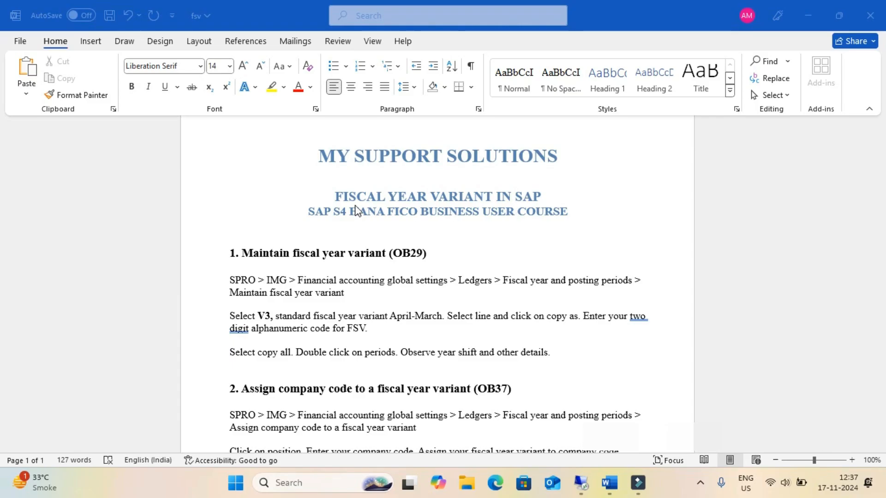
mouse_move(492, 212)
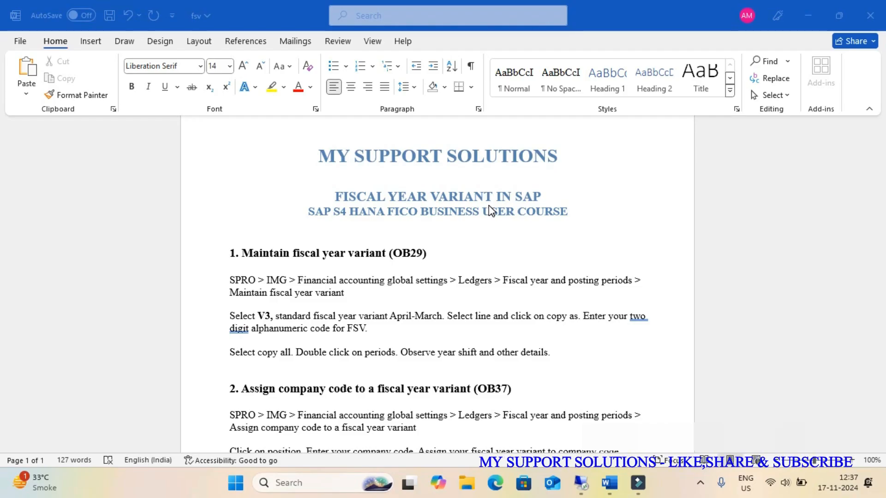
mouse_move(517, 210)
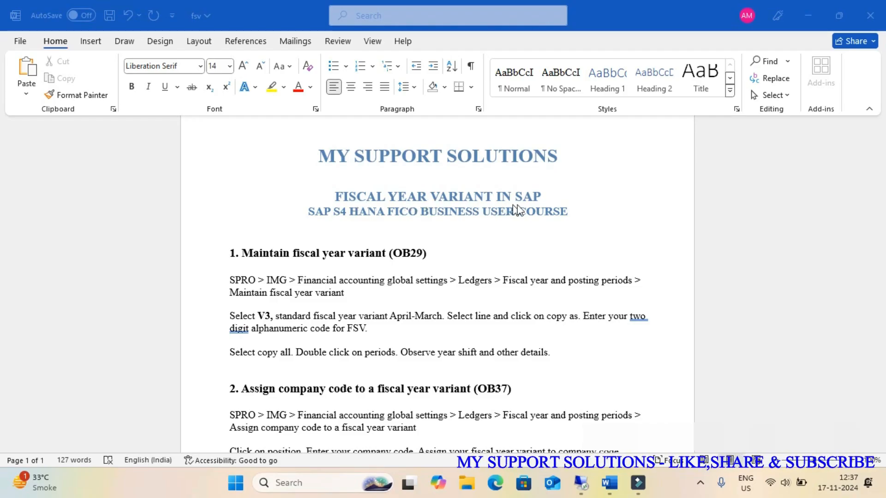
Open the SAP Reference IMG via SPRO and expand Financial Accounting > Global Settings > Ledgers > Fiscal Year and Posting Periods
scroll(down, 3)
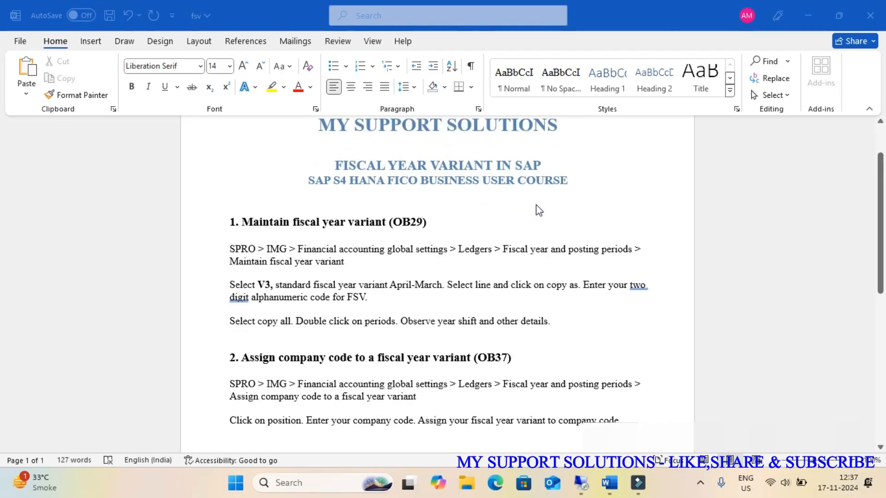
mouse_move(535, 210)
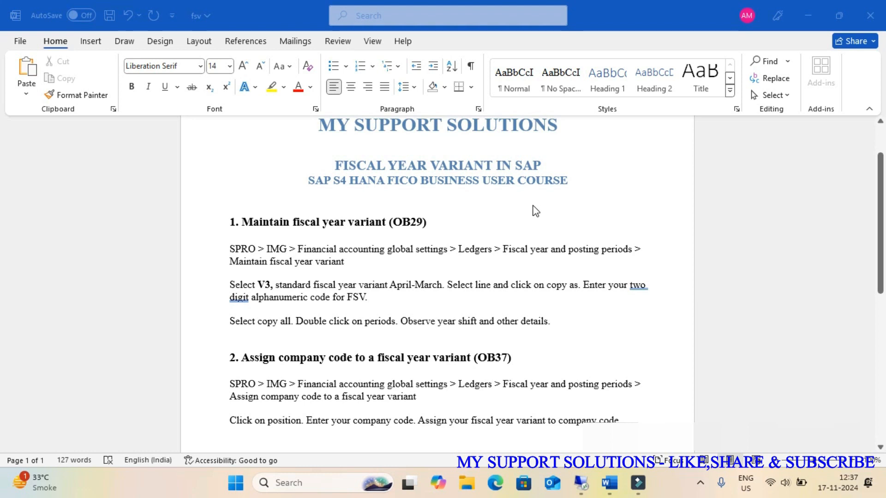
mouse_move(416, 230)
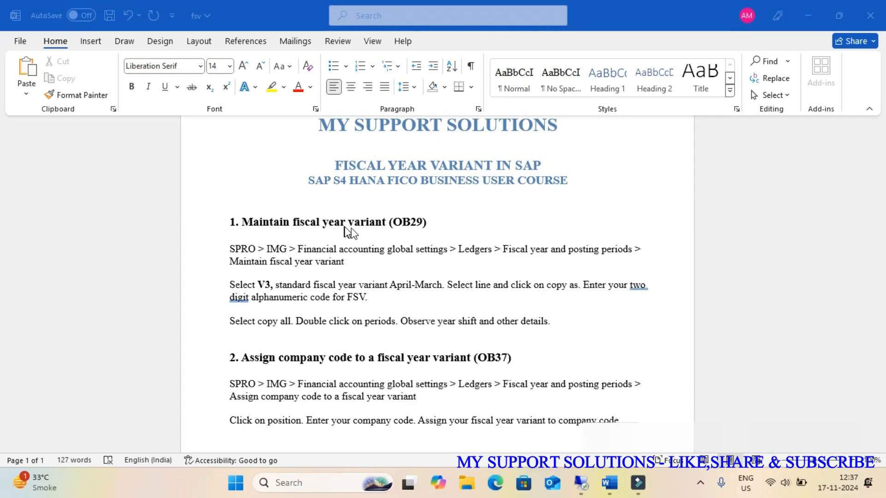
mouse_move(342, 367)
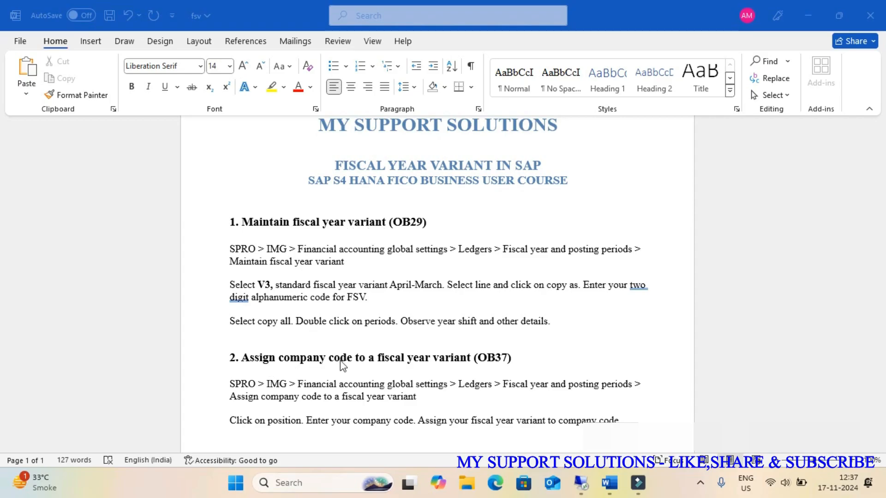
mouse_move(472, 371)
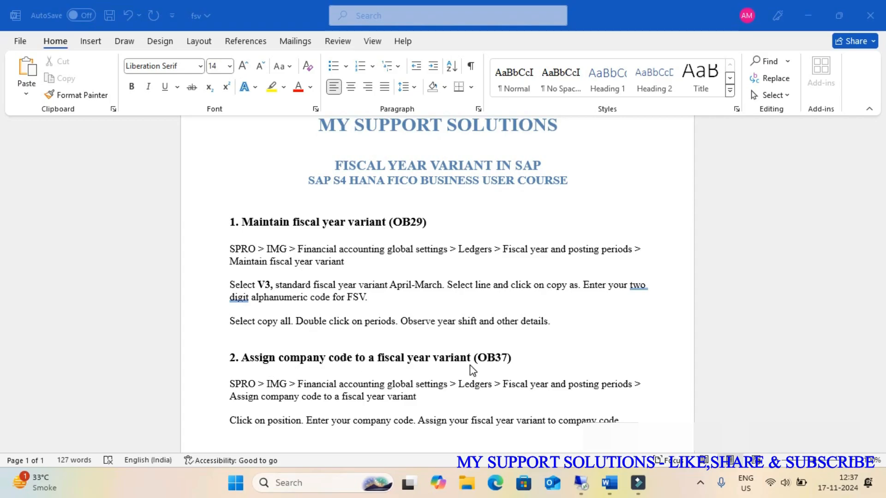
mouse_move(376, 234)
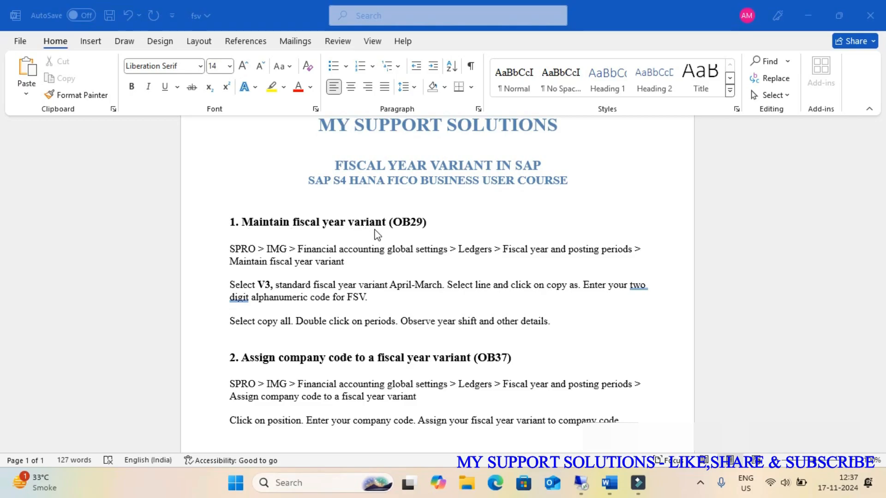
mouse_move(431, 237)
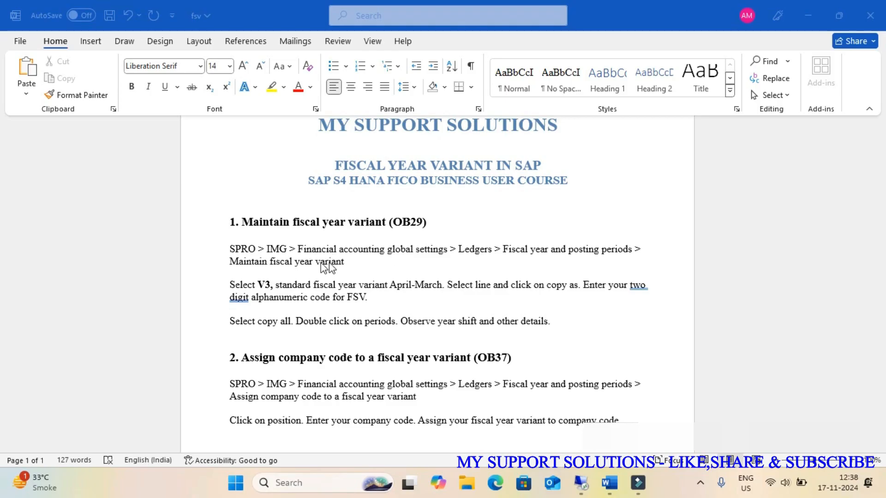
mouse_move(354, 265)
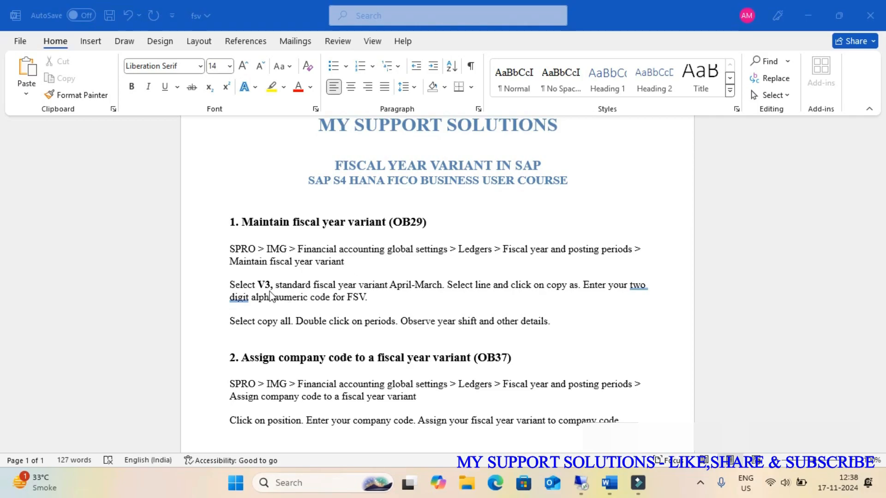
mouse_move(257, 301)
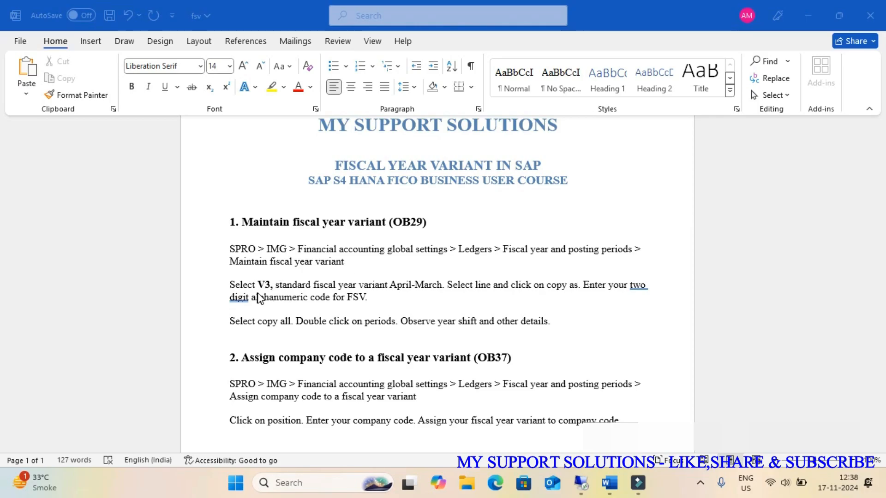
mouse_move(384, 293)
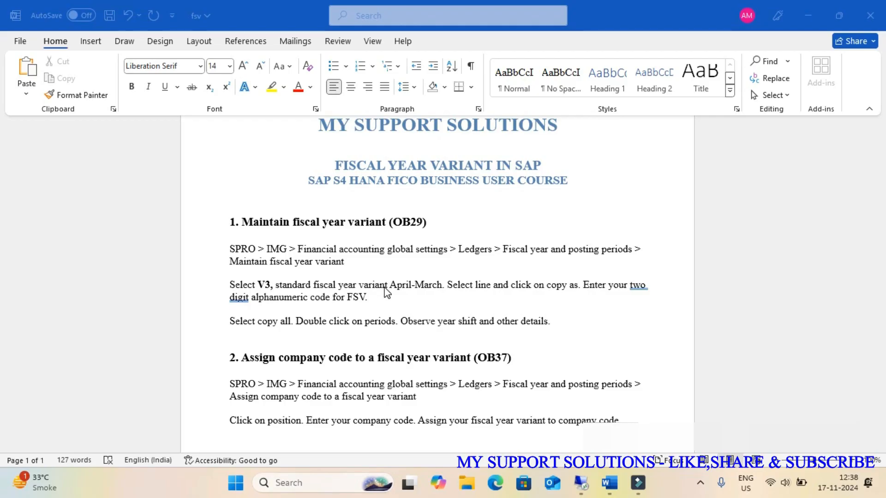
mouse_move(446, 299)
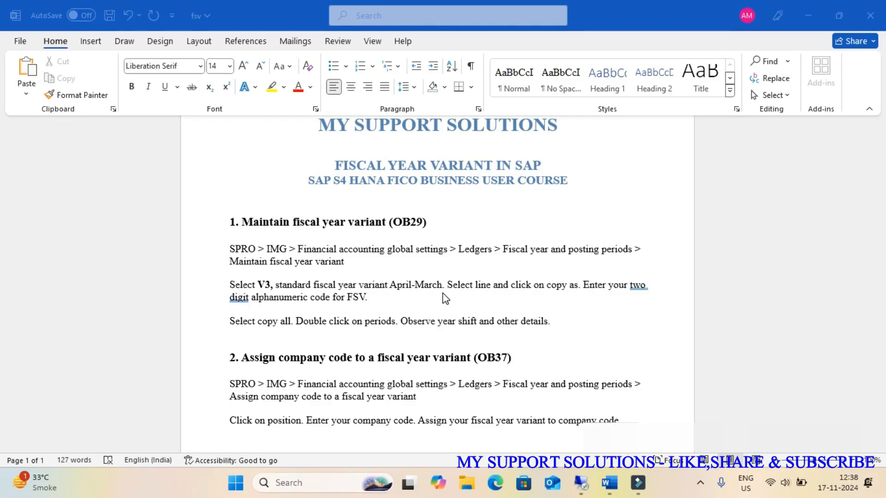
mouse_move(274, 289)
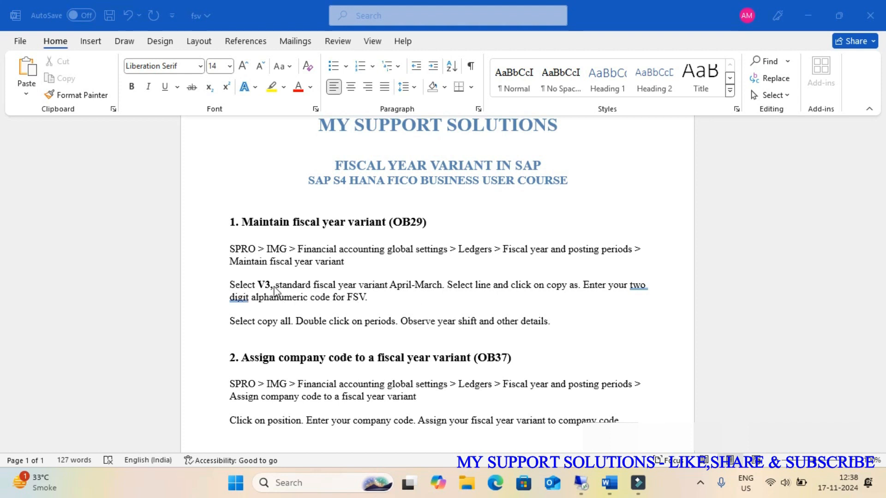
mouse_move(273, 244)
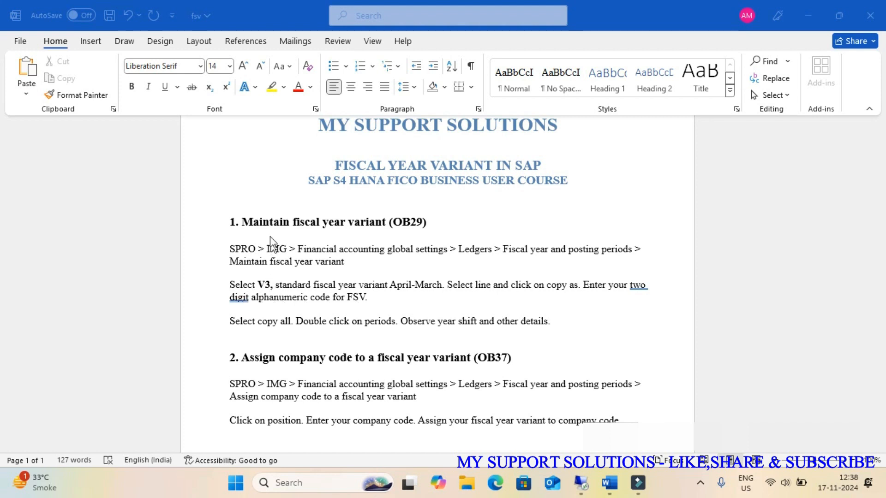
mouse_move(391, 237)
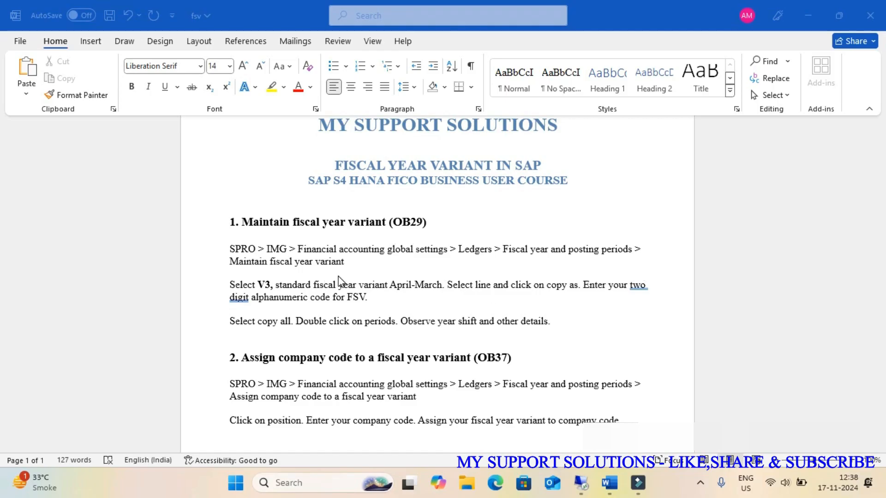
scroll(down, 3)
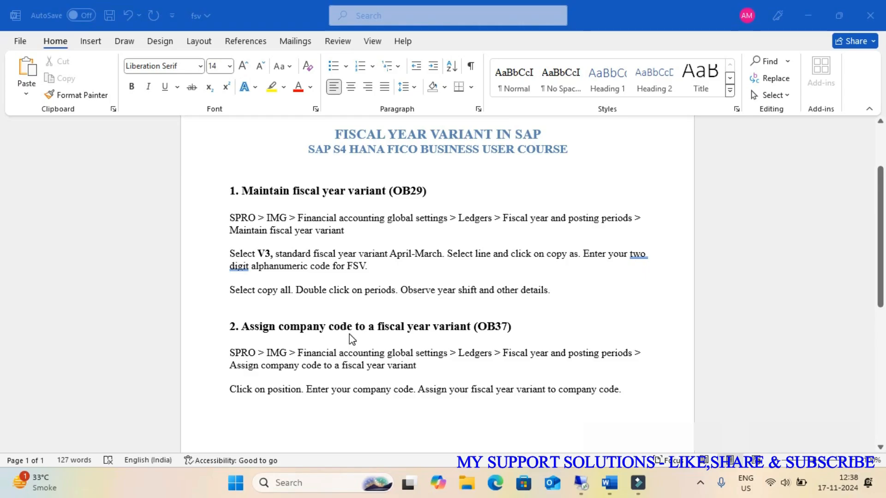
mouse_move(474, 339)
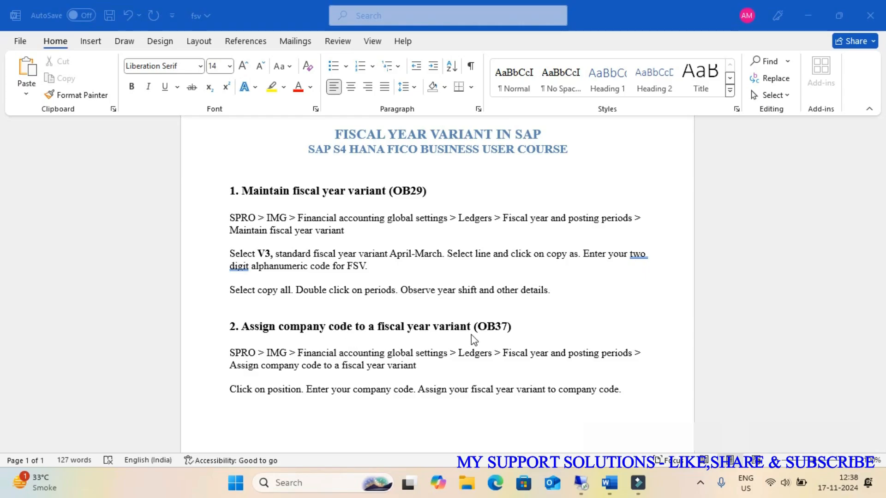
mouse_move(265, 199)
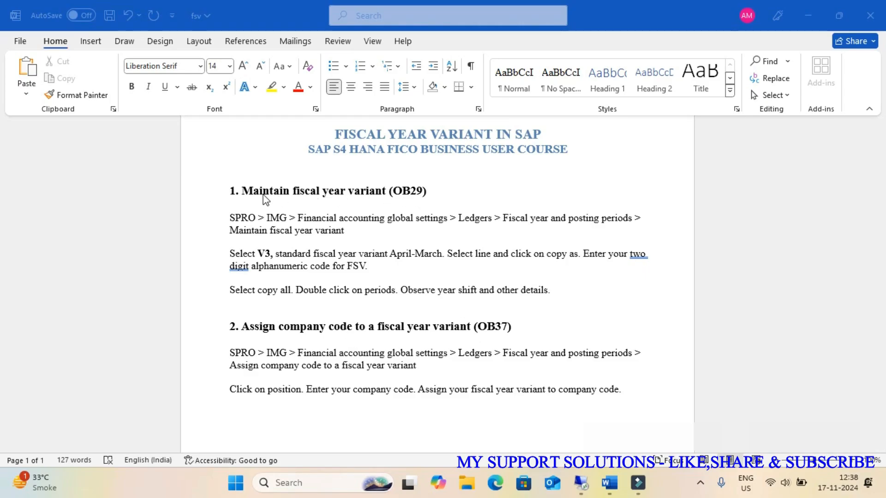
mouse_move(271, 202)
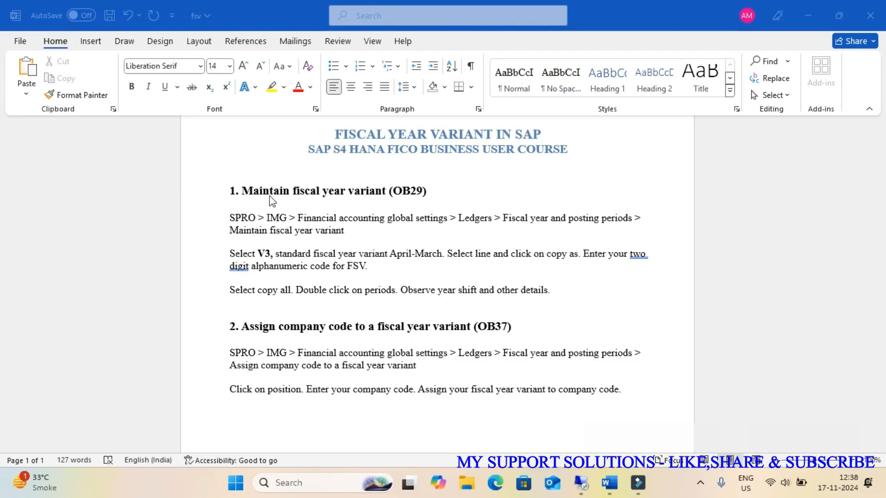
mouse_move(419, 206)
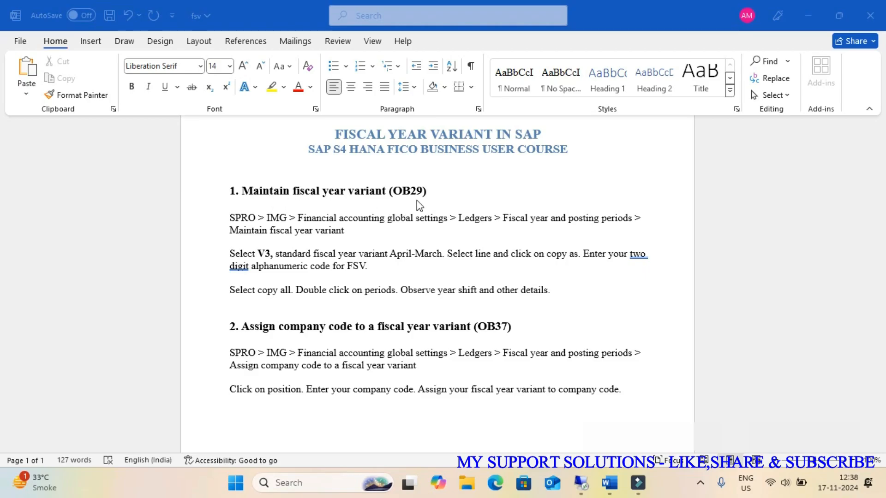
mouse_move(370, 205)
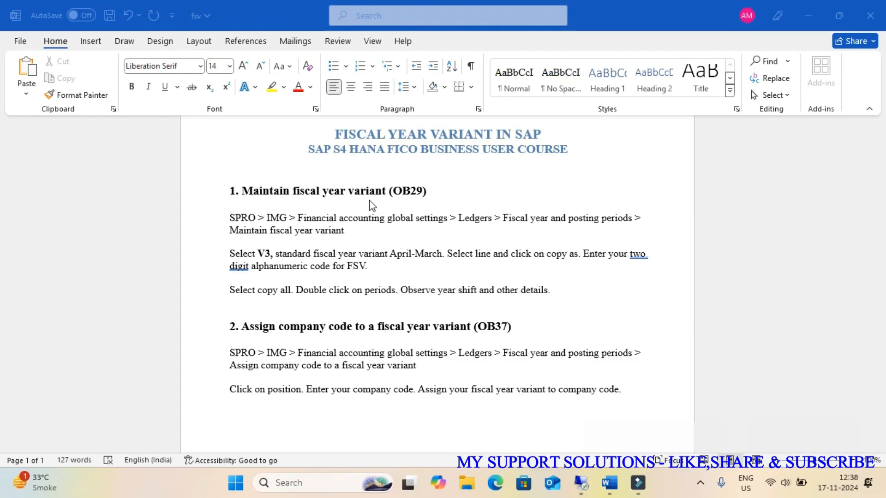
mouse_move(436, 204)
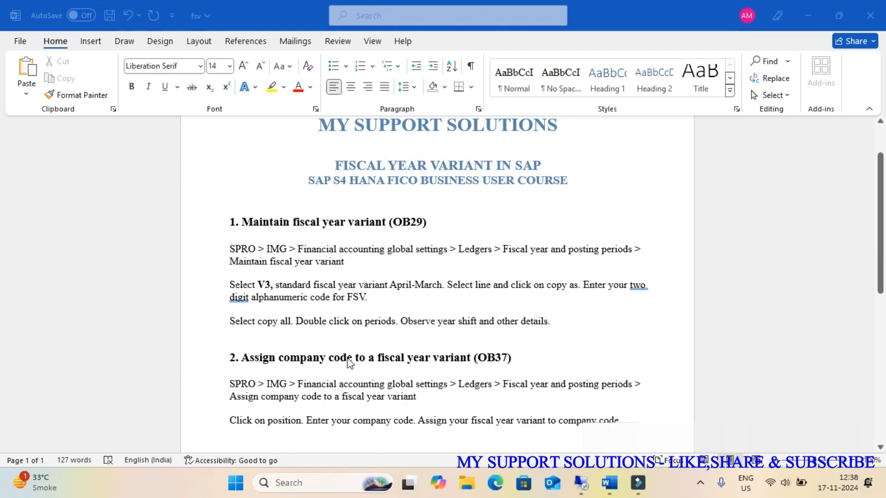
mouse_move(238, 335)
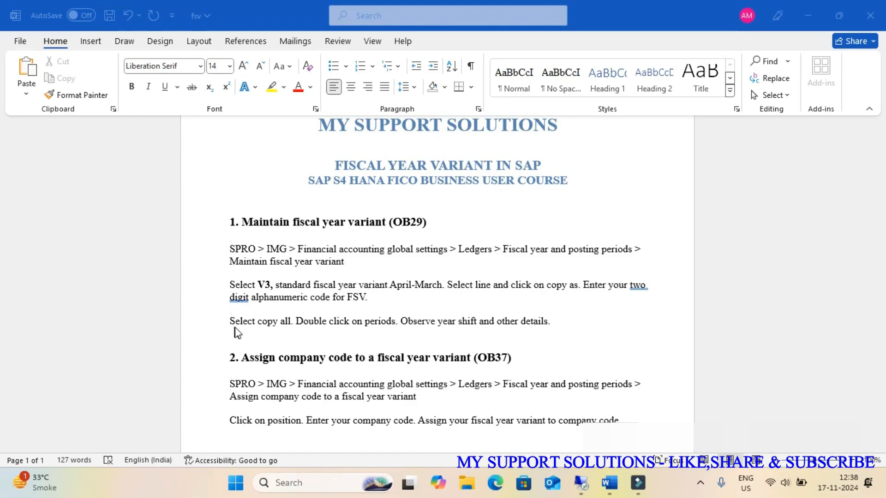
mouse_move(427, 338)
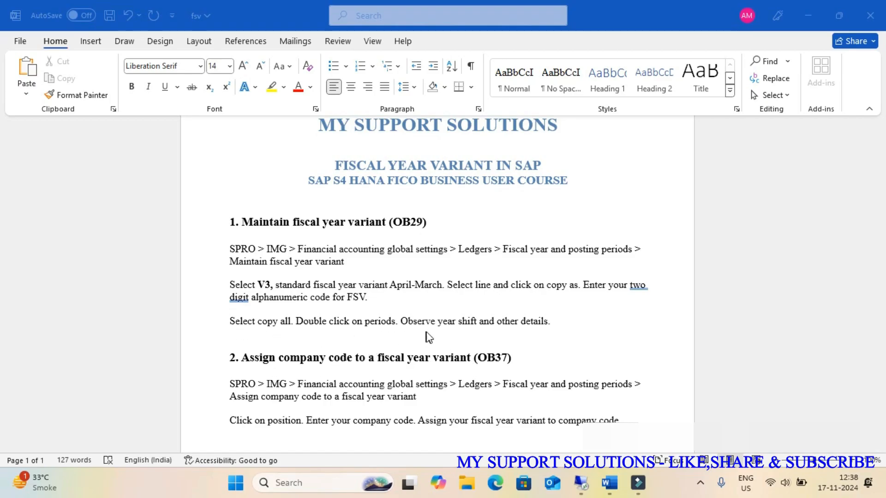
mouse_move(363, 343)
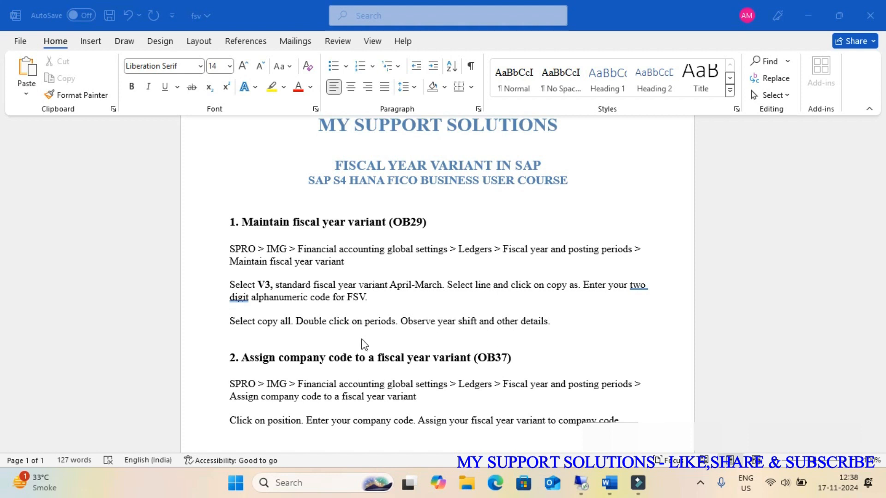
mouse_move(279, 293)
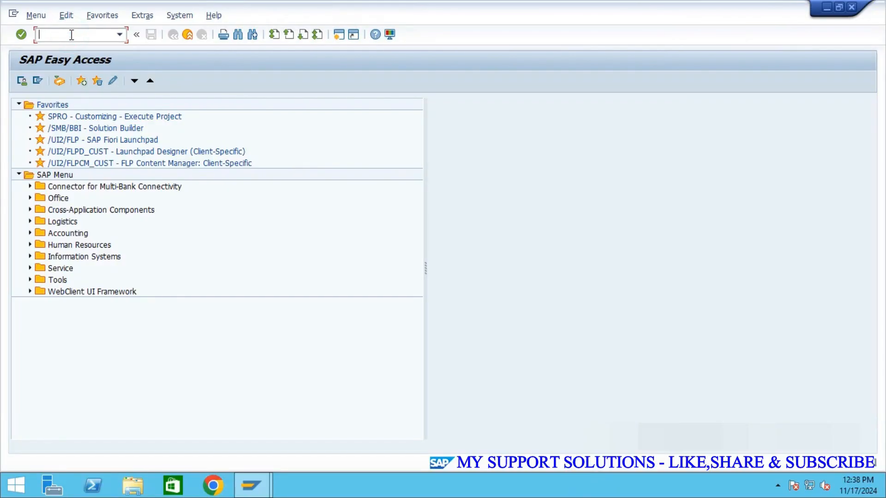
text(sp)
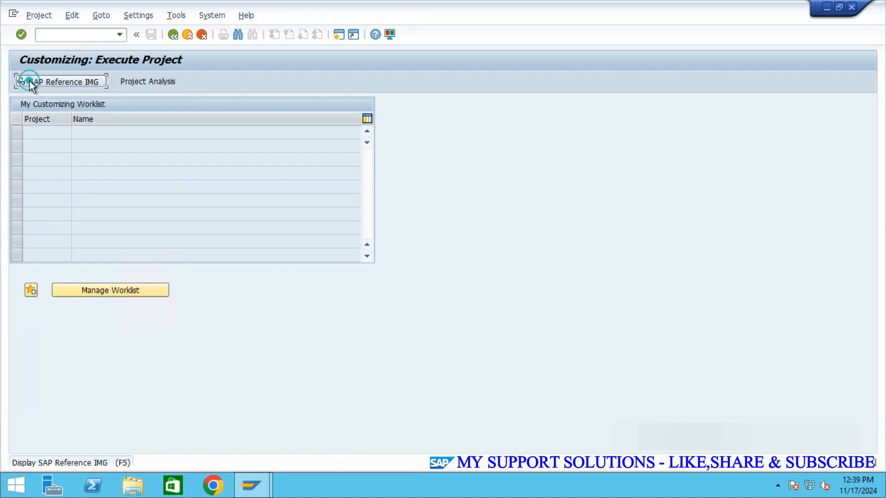
click(60, 82)
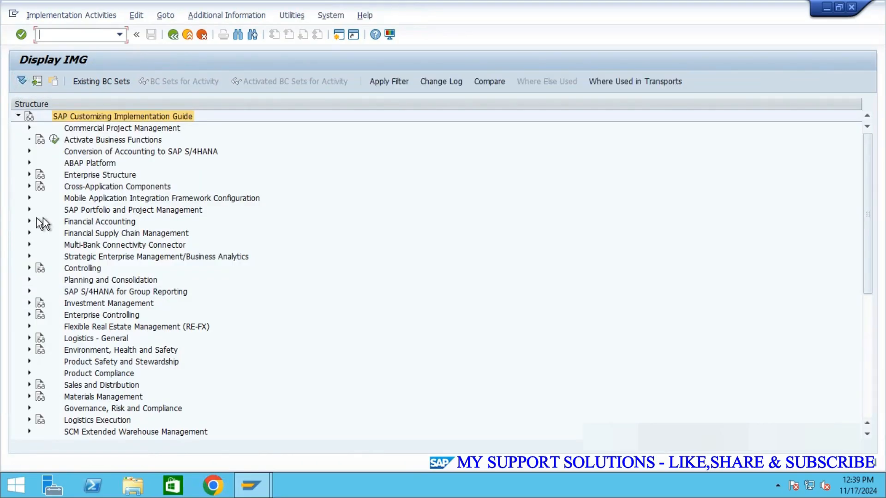
click(27, 221)
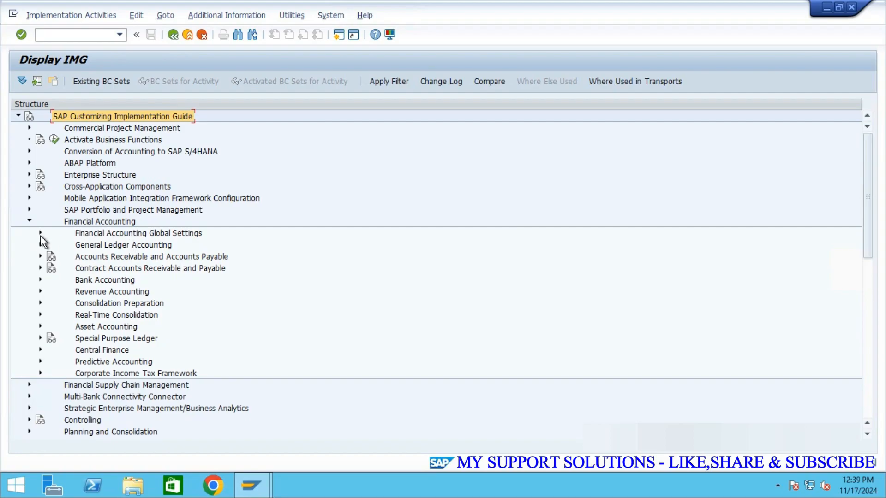
click(41, 233)
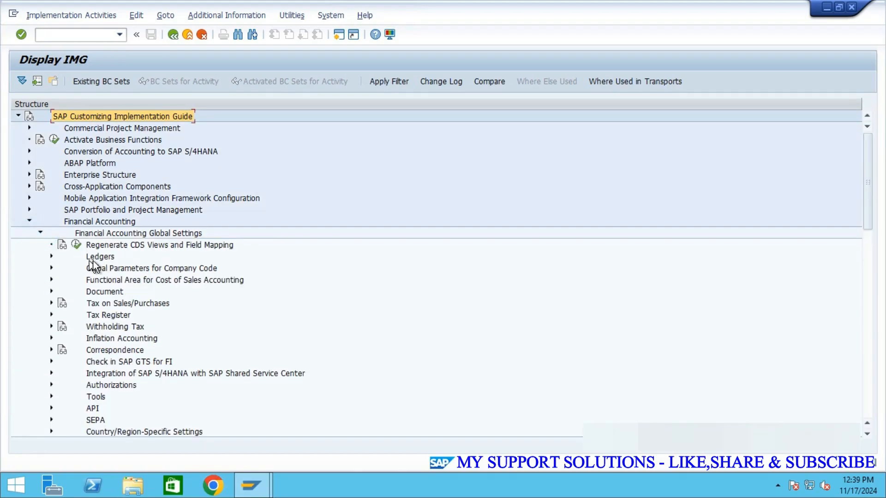
click(51, 257)
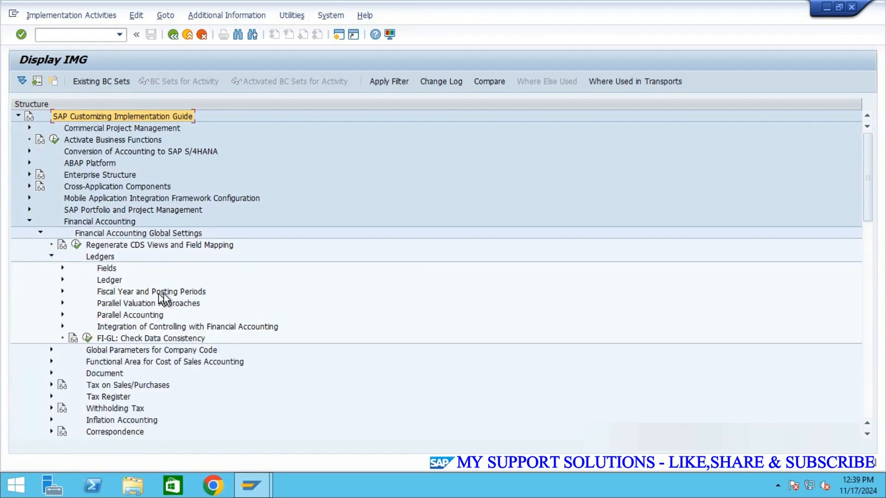
click(62, 292)
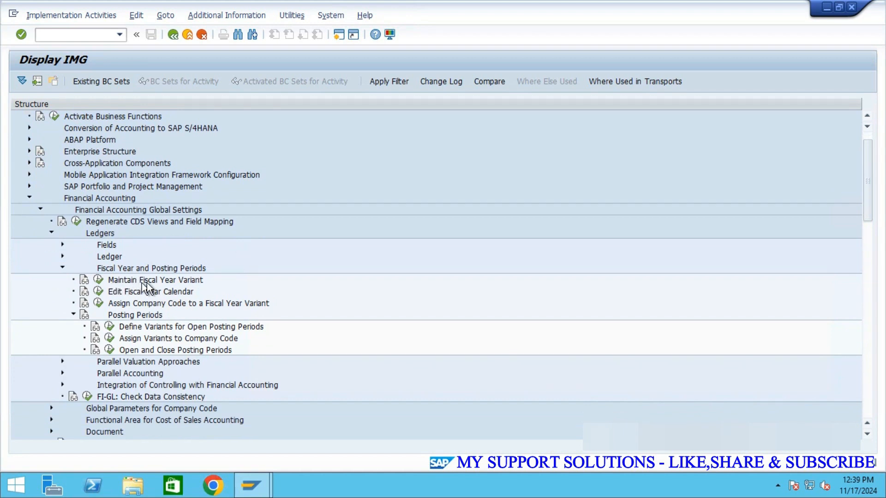
mouse_move(99, 280)
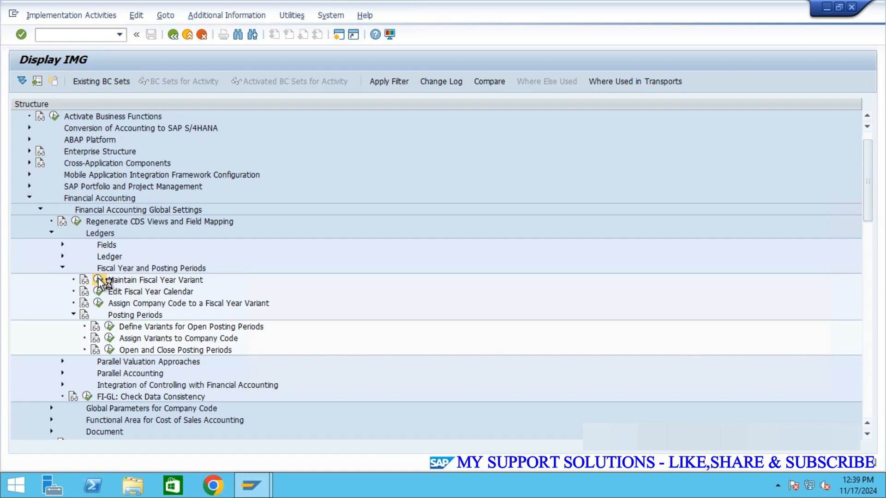
Run Maintain Fiscal Year Variant, position the list to V3 and select its row
double_click(153, 280)
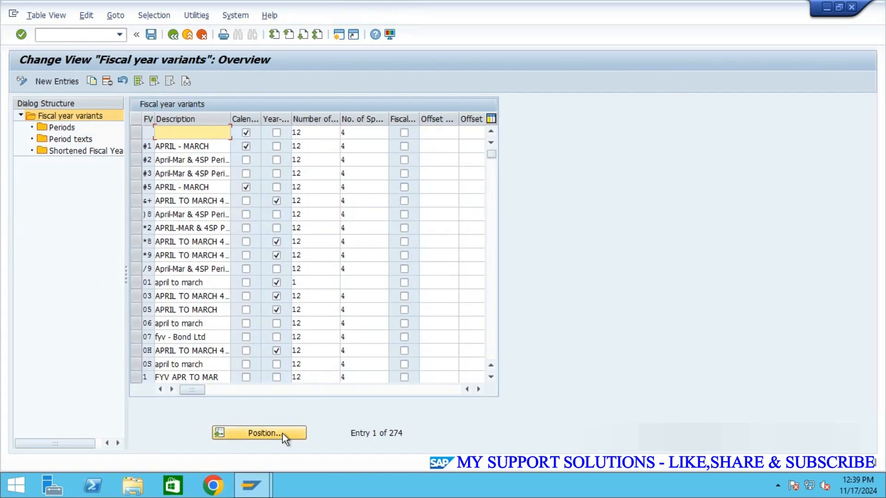
click(263, 433)
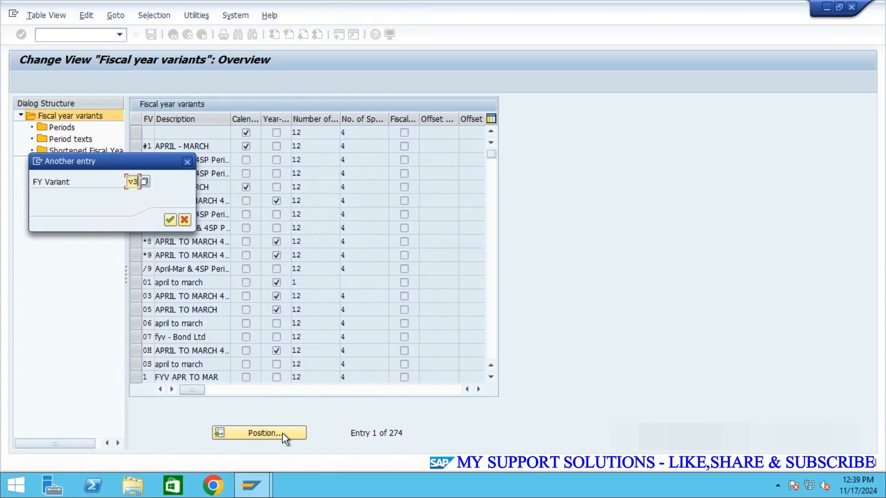
click(167, 220)
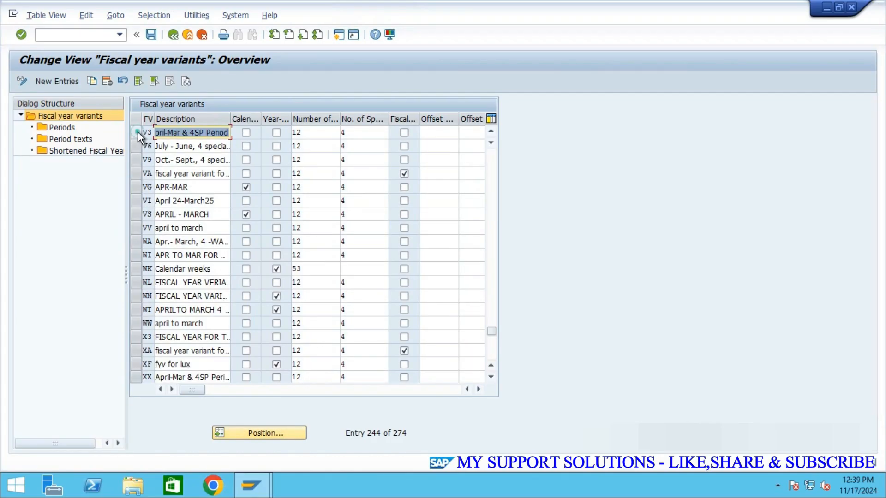
click(139, 133)
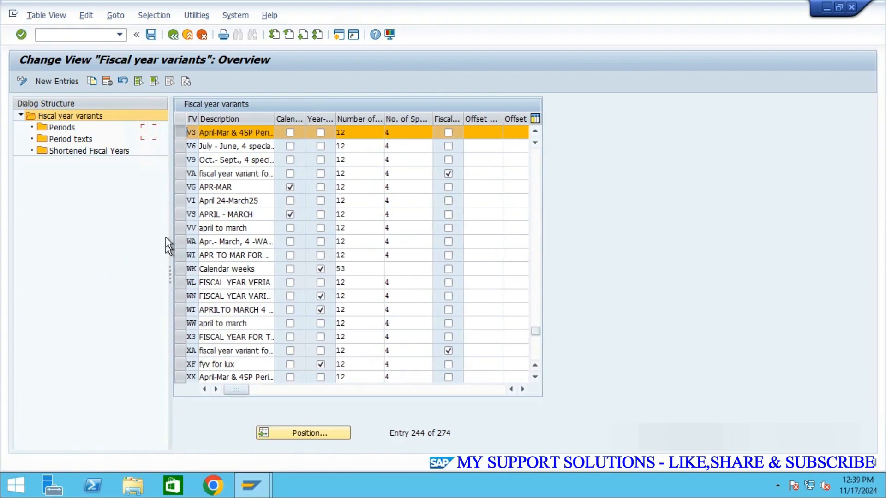
mouse_move(161, 218)
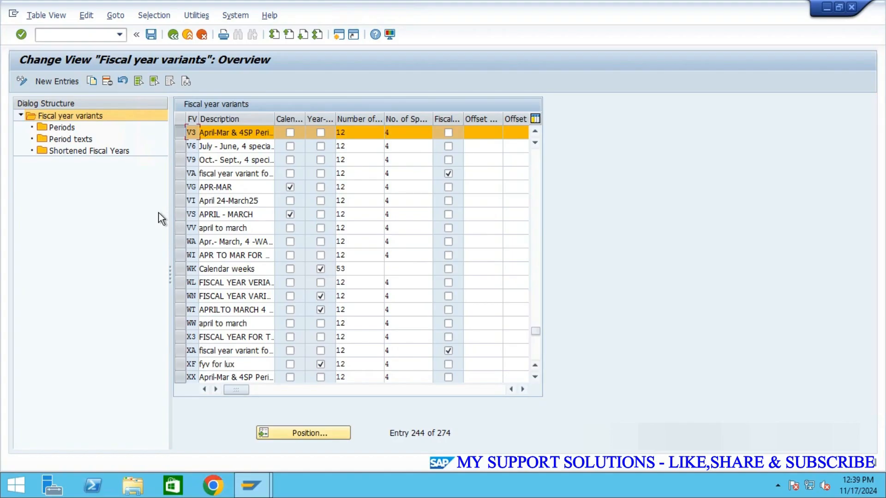
mouse_move(187, 167)
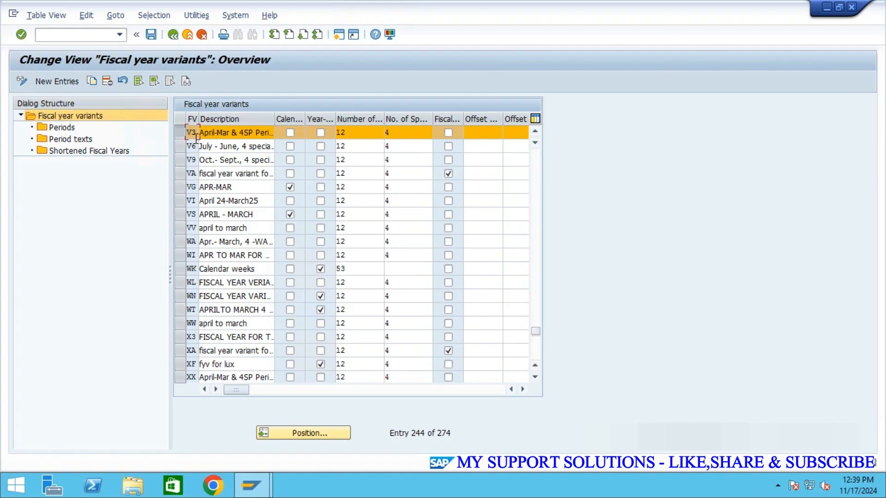
mouse_move(57, 82)
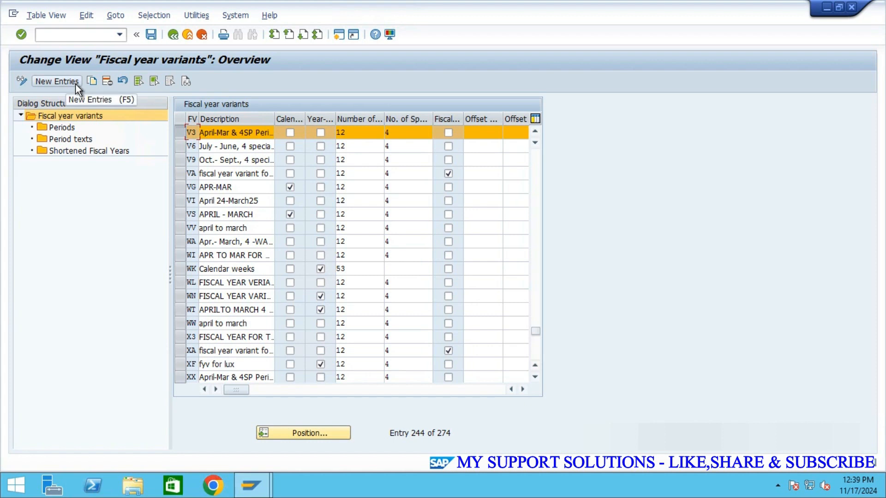
mouse_move(182, 139)
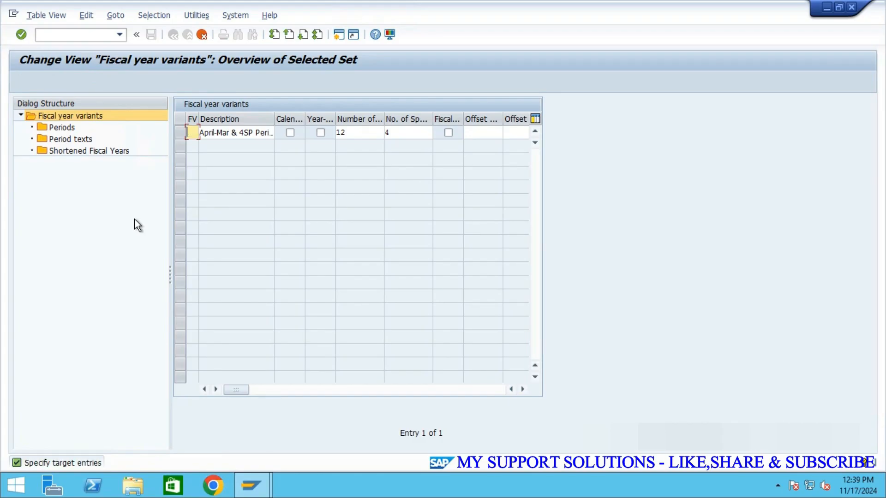
Give the copied entry key A# and description 'abc plast-apr-march'
text(a)
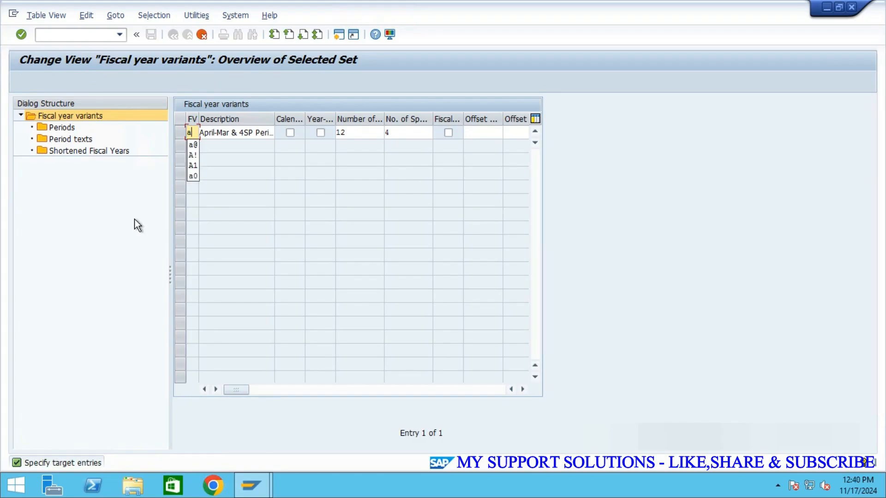
text(#)
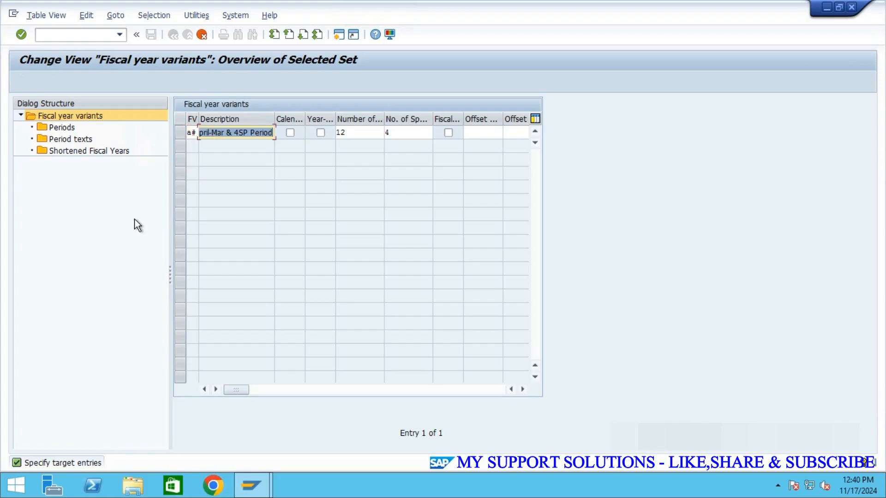
text(a)
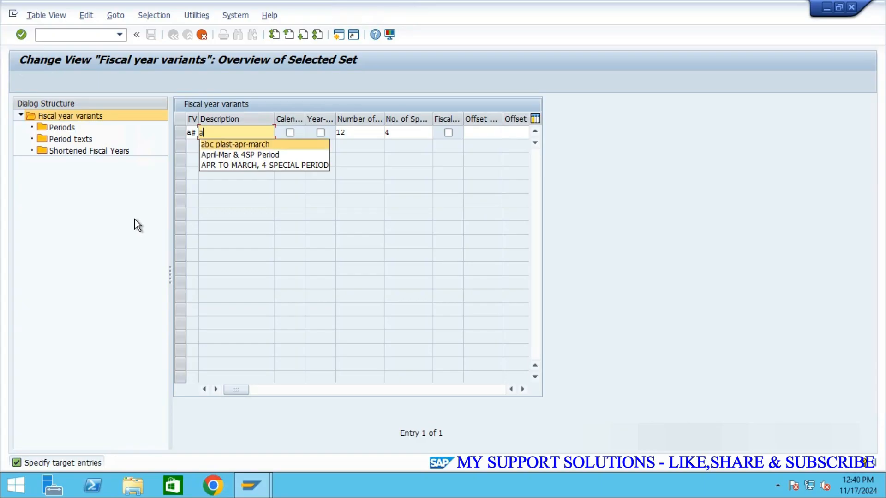
click(235, 144)
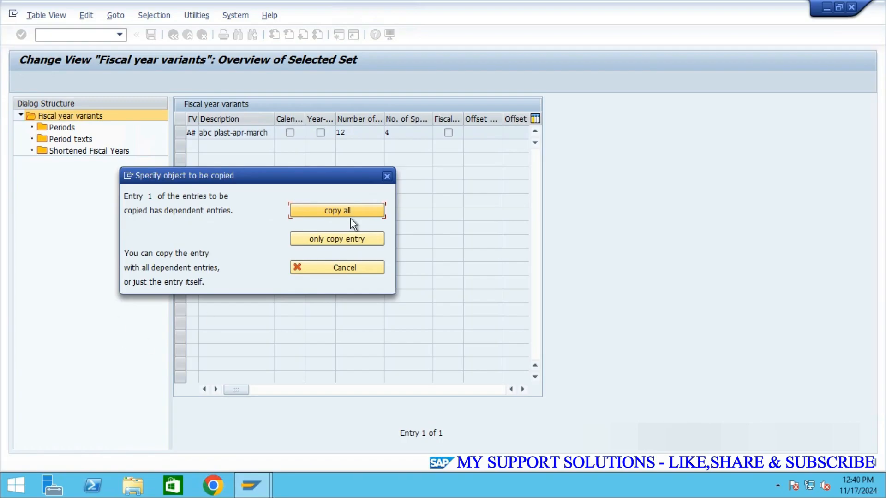
mouse_move(364, 245)
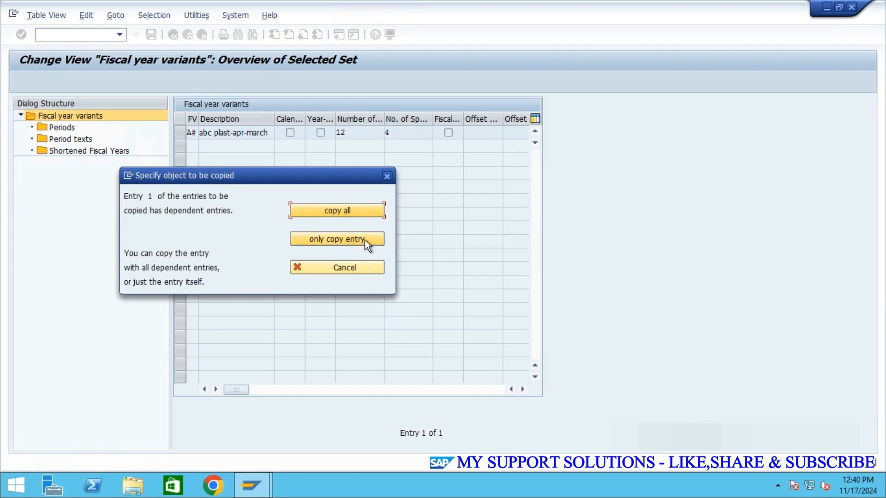
mouse_move(349, 268)
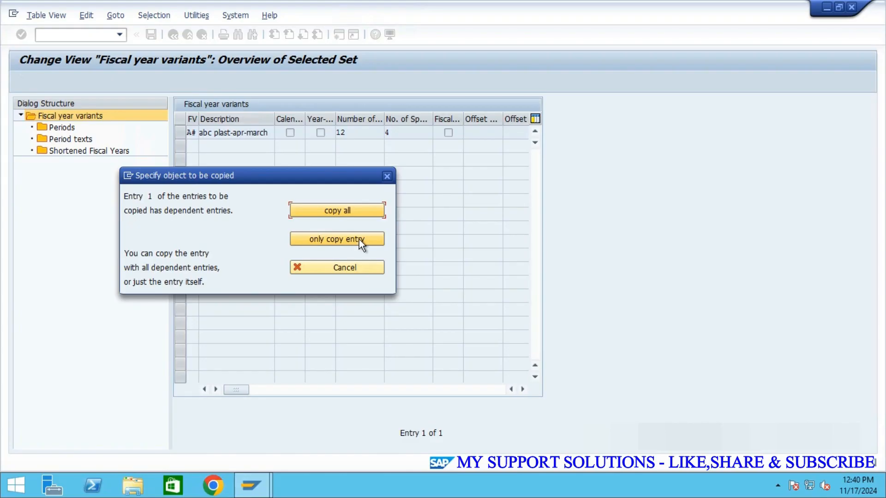
mouse_move(346, 236)
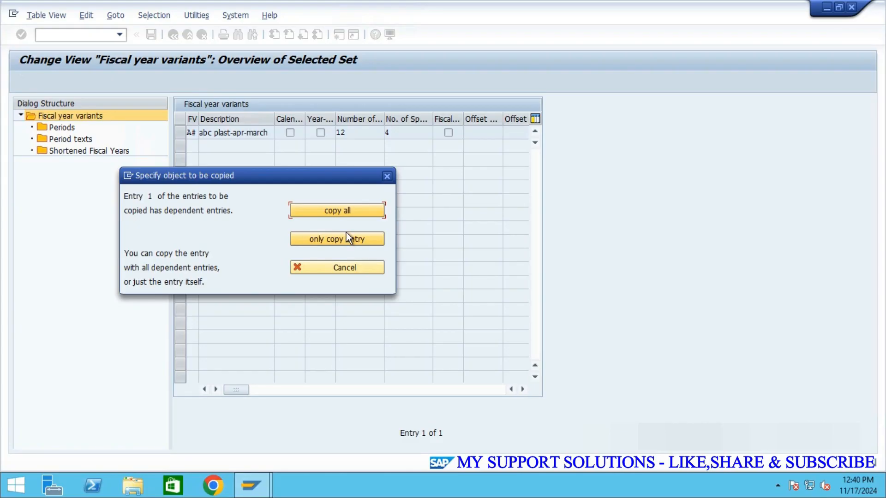
Copy A# with all 28 dependent entries and confirm the information message
click(337, 210)
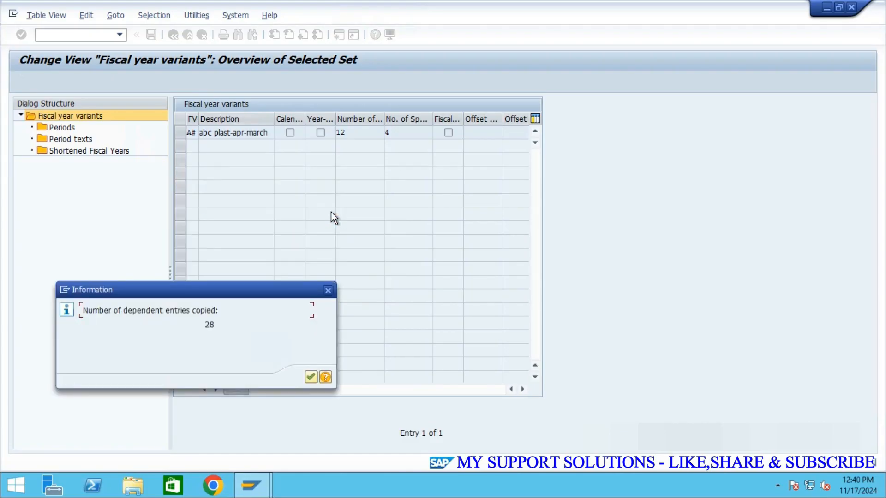
click(311, 377)
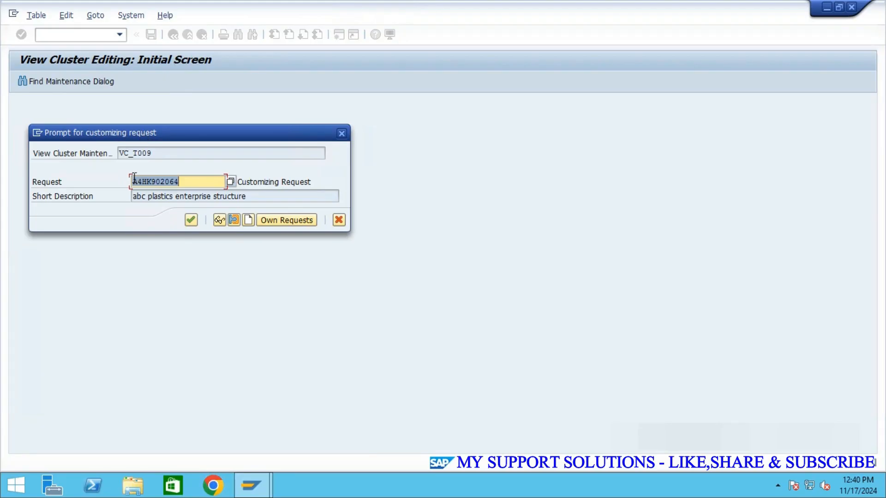
mouse_move(207, 241)
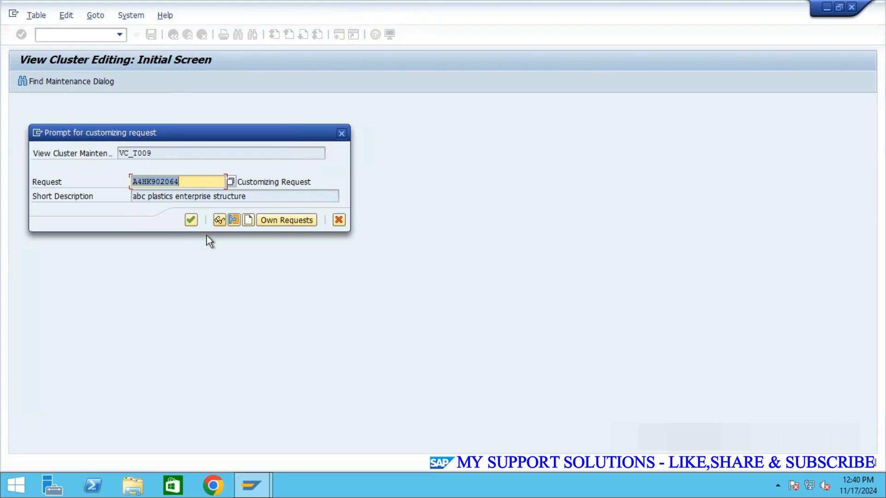
Save variant A# under the proposed customizing request
click(191, 220)
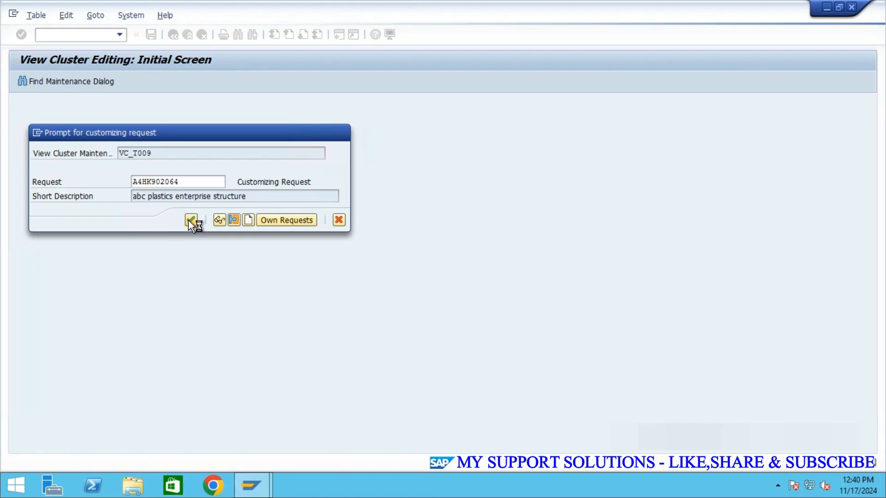
click(190, 220)
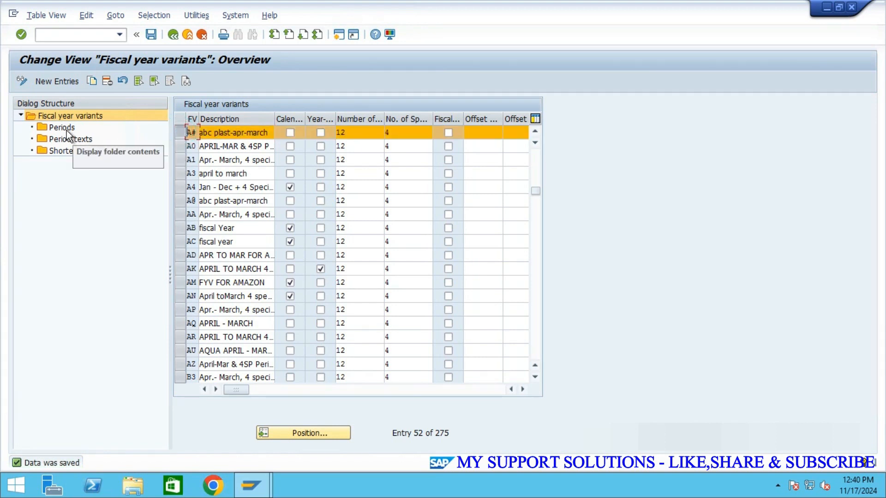
Open the A# periods and check the year shifts for January, February and March
double_click(59, 127)
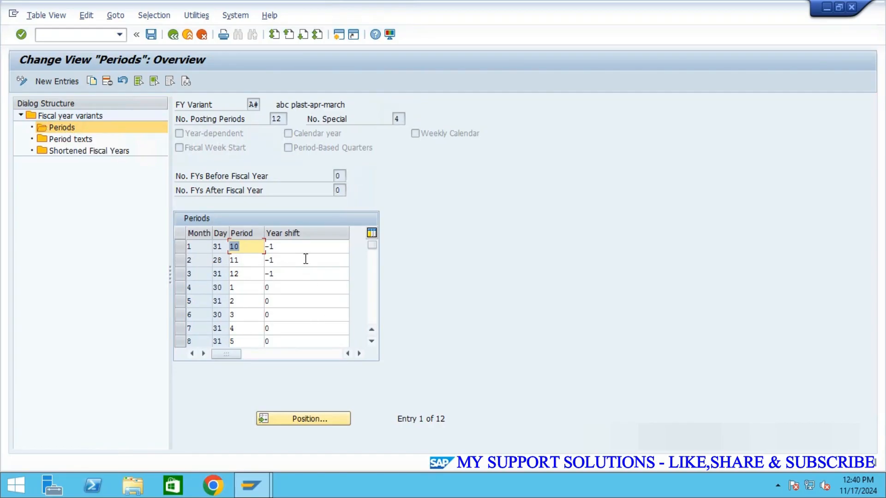
mouse_move(241, 126)
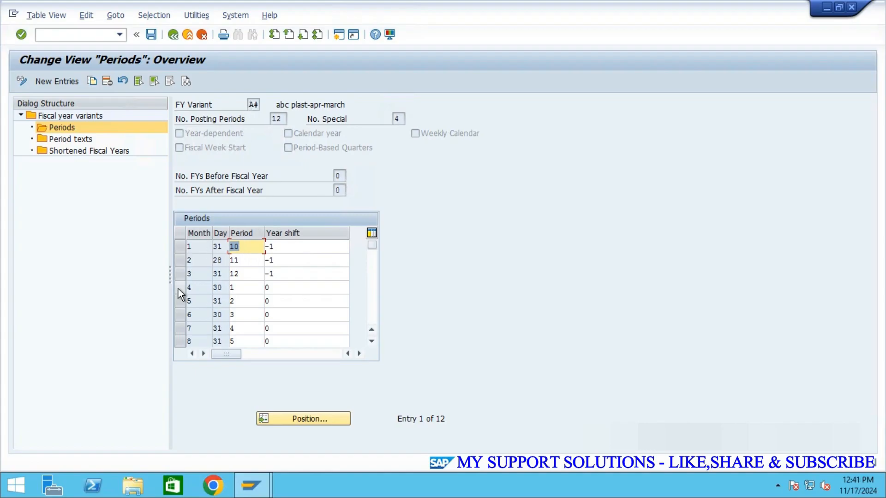
mouse_move(357, 328)
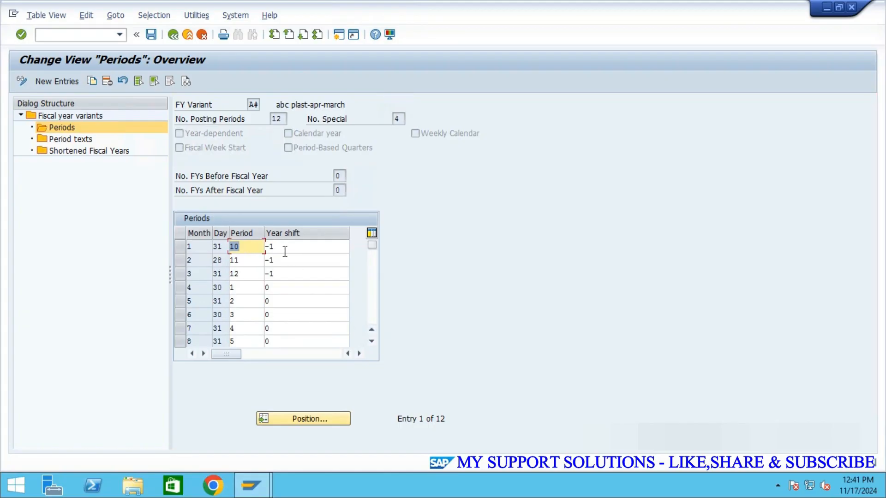
mouse_move(197, 247)
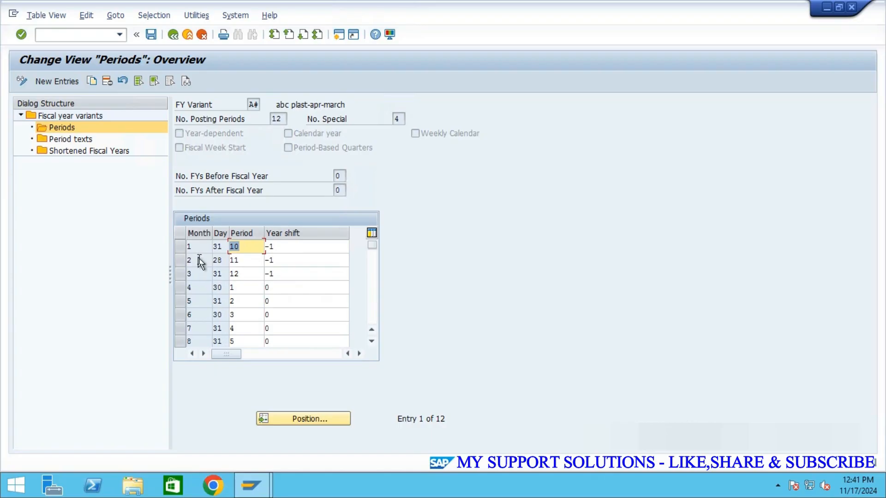
click(279, 246)
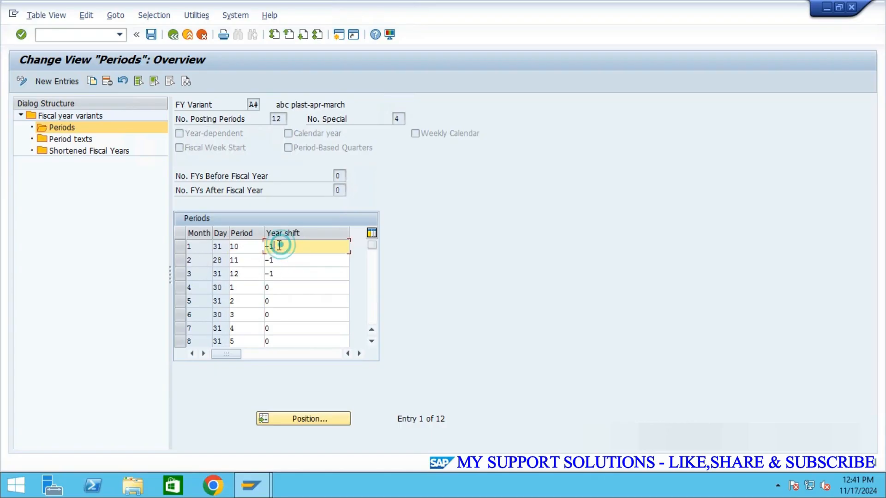
click(306, 260)
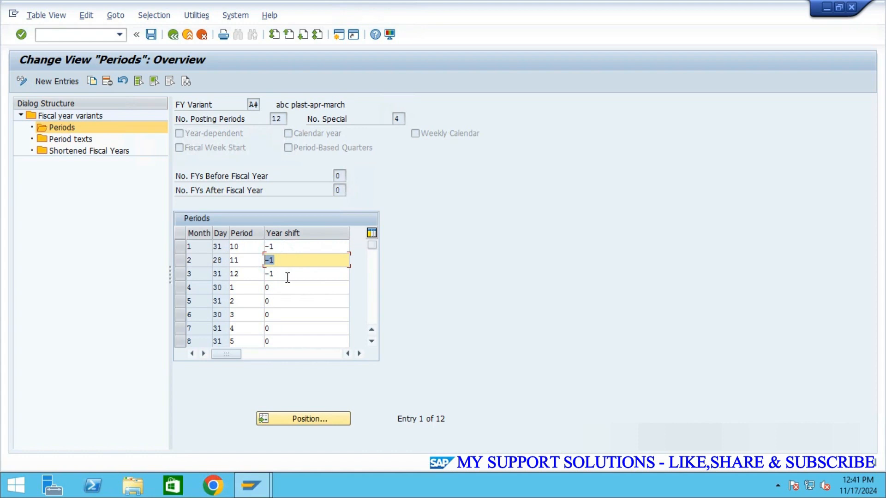
click(287, 274)
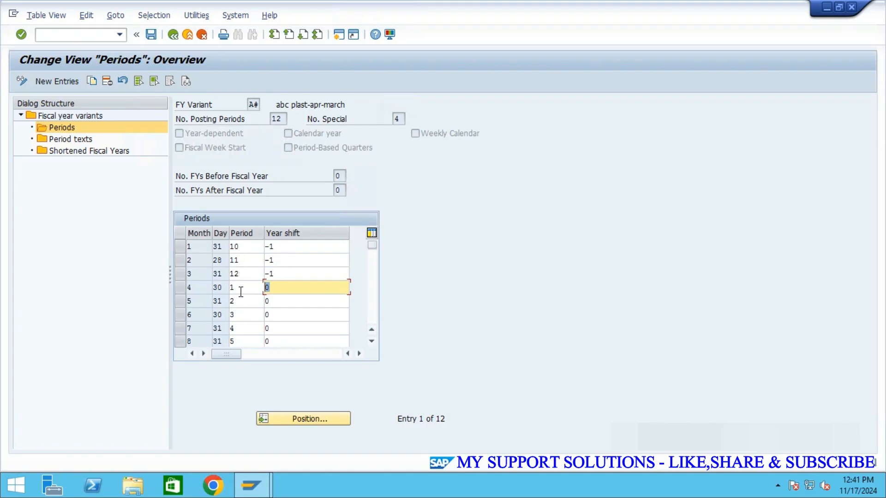
Verify April is period 1 and March is period 12, then return to the IMG
click(243, 287)
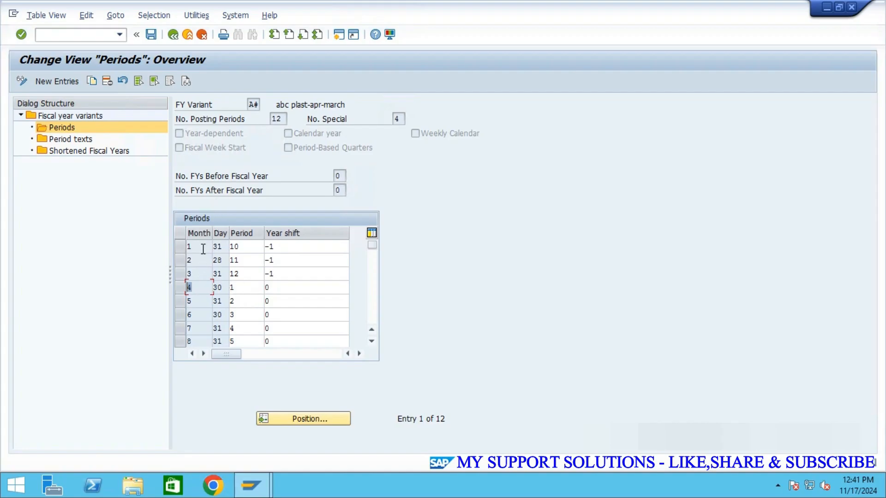
mouse_move(198, 274)
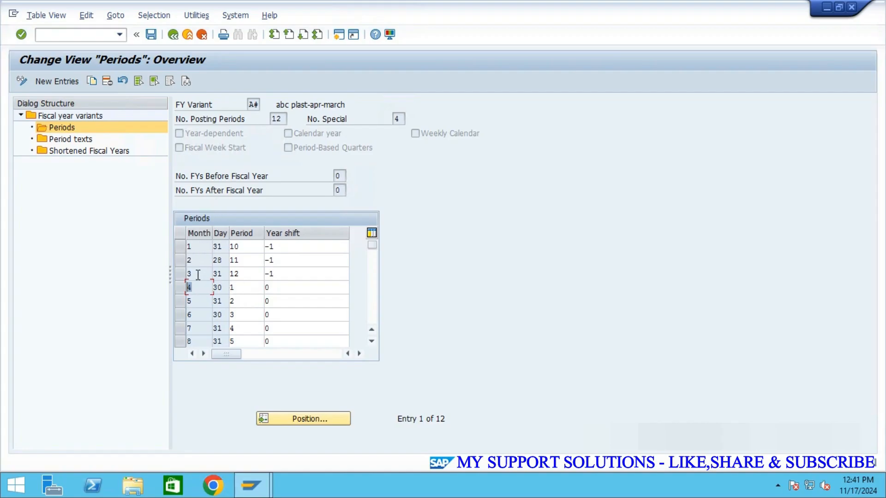
click(242, 287)
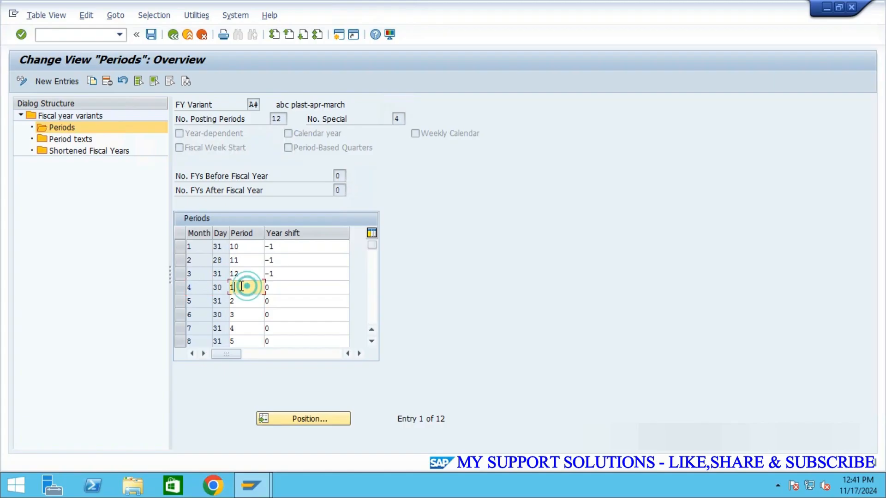
click(246, 287)
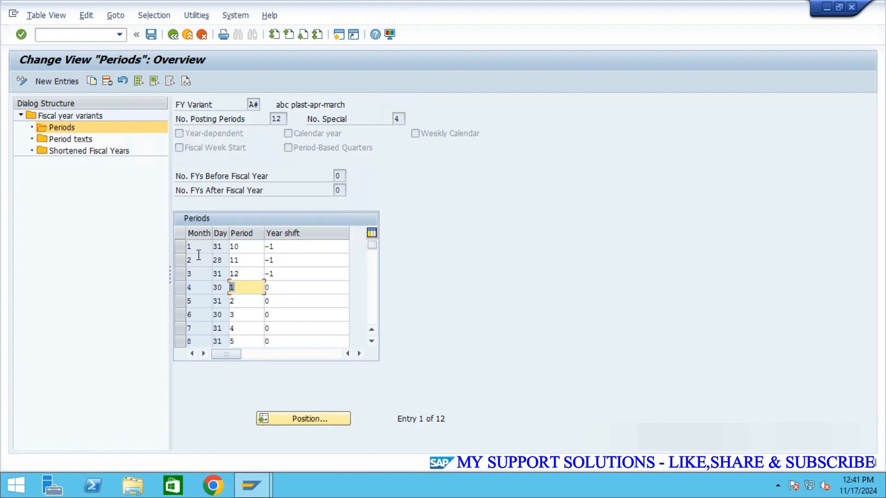
click(192, 273)
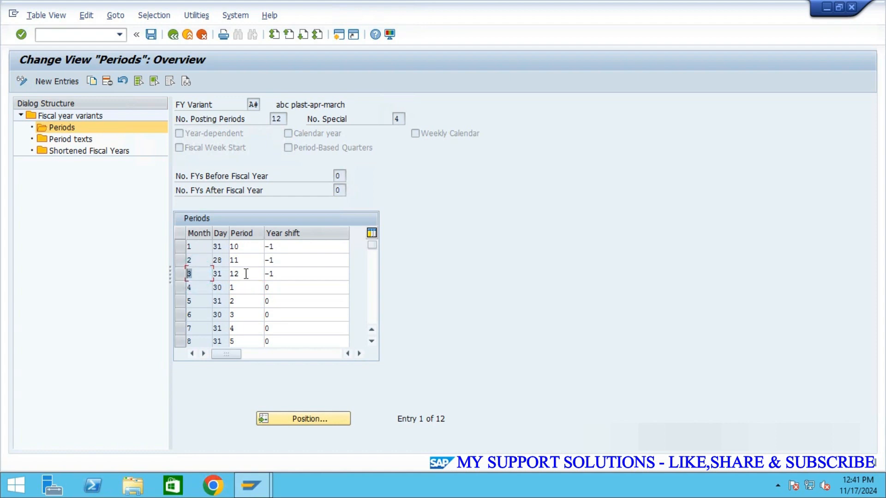
click(243, 274)
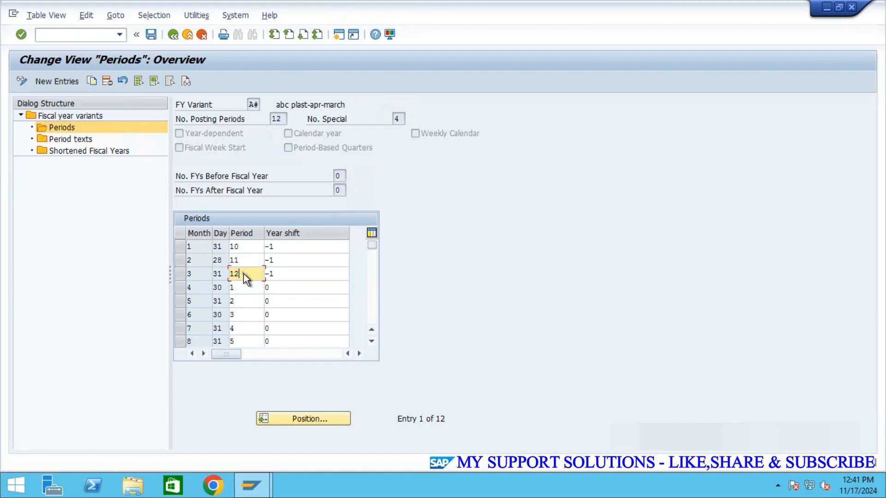
click(246, 273)
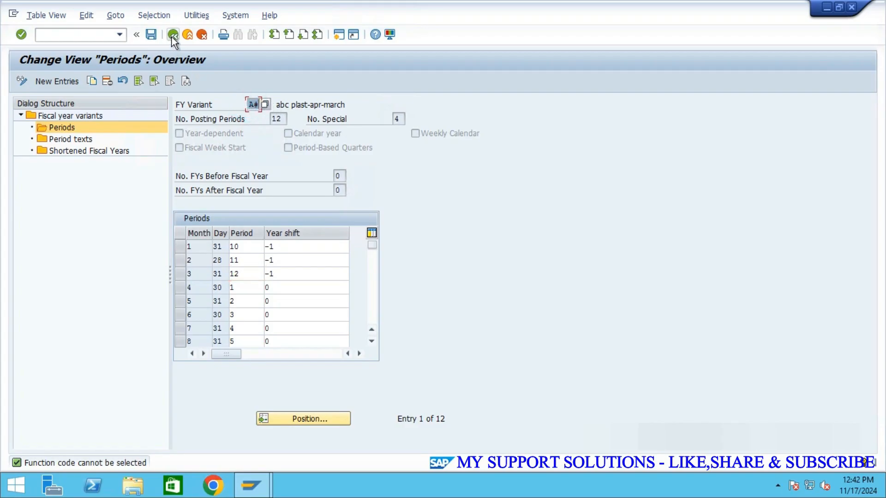
click(173, 36)
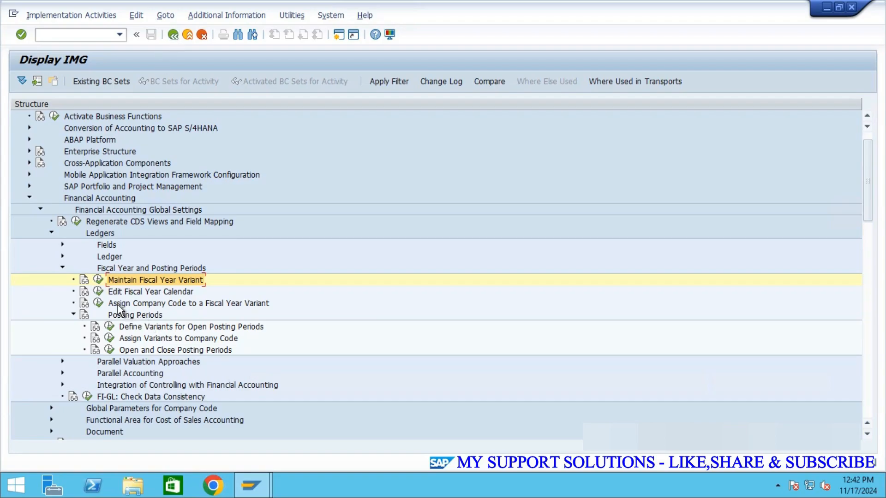
mouse_move(194, 317)
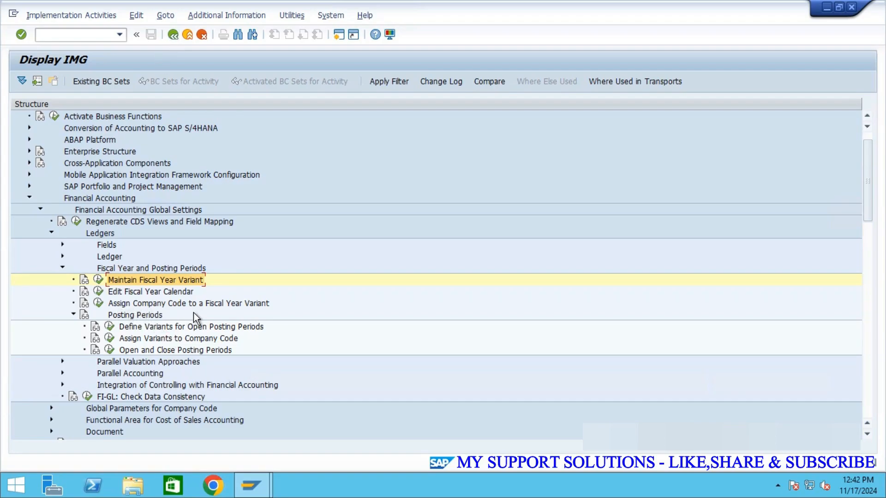
mouse_move(101, 306)
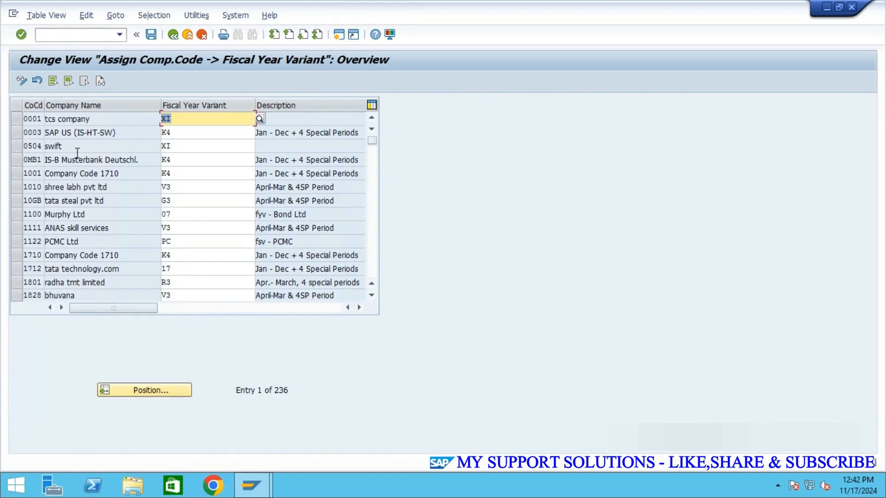
Position the assignment list to company code AB00 and enter fiscal year variant A#
click(145, 390)
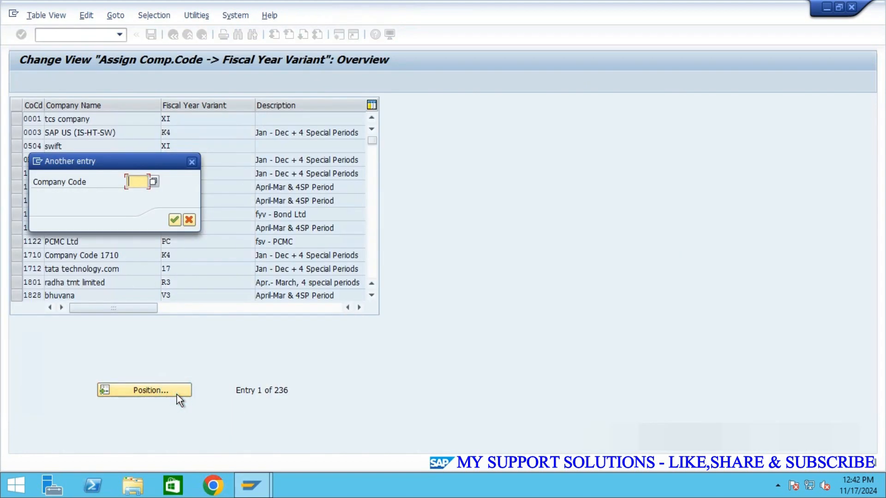
text(ab)
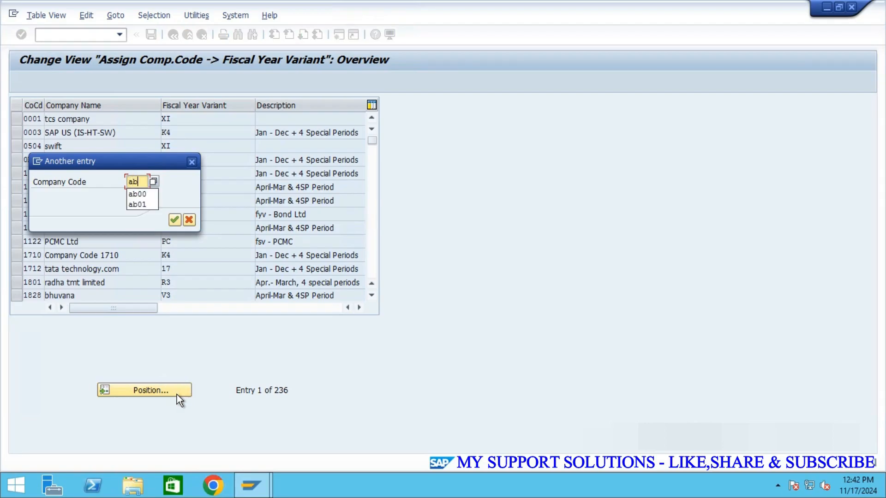
click(175, 220)
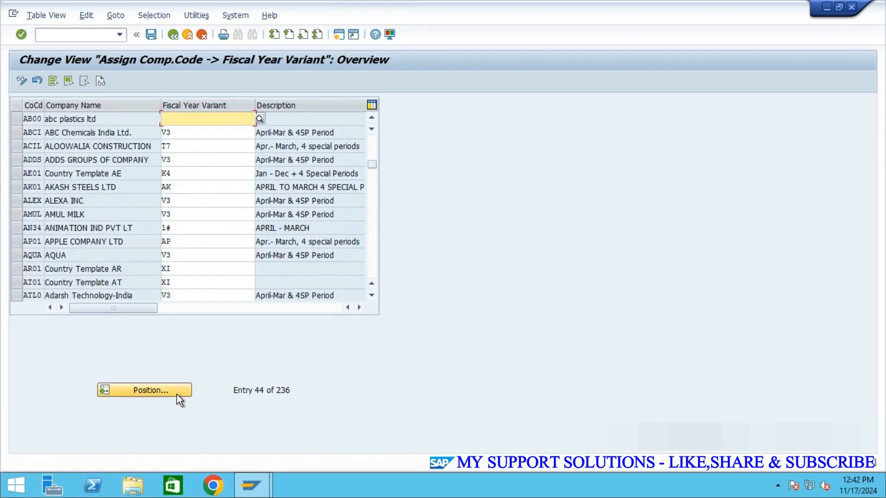
mouse_move(210, 119)
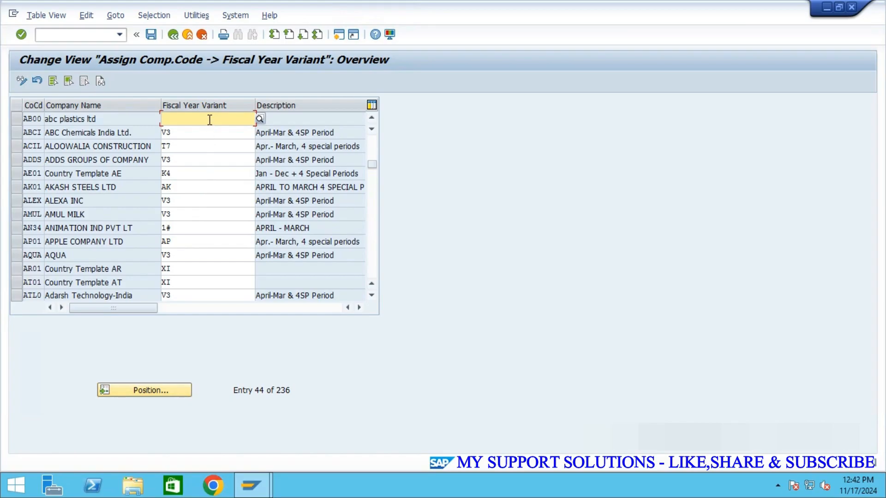
mouse_move(208, 124)
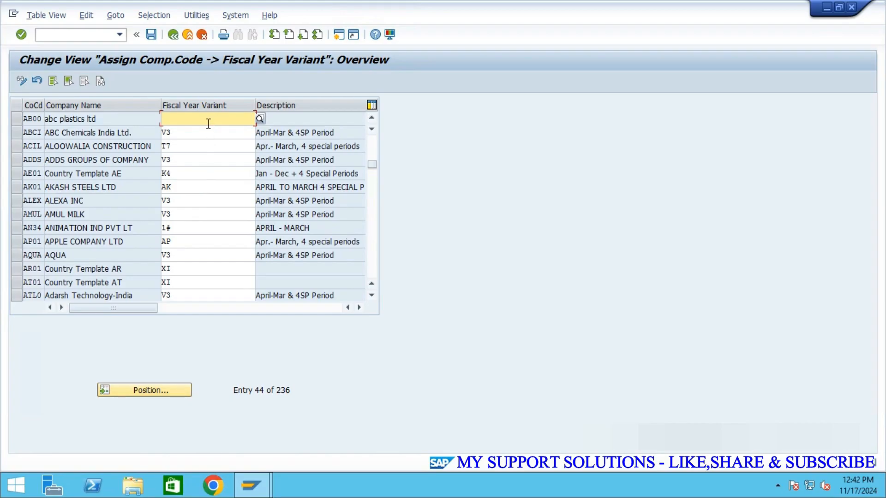
text(a)
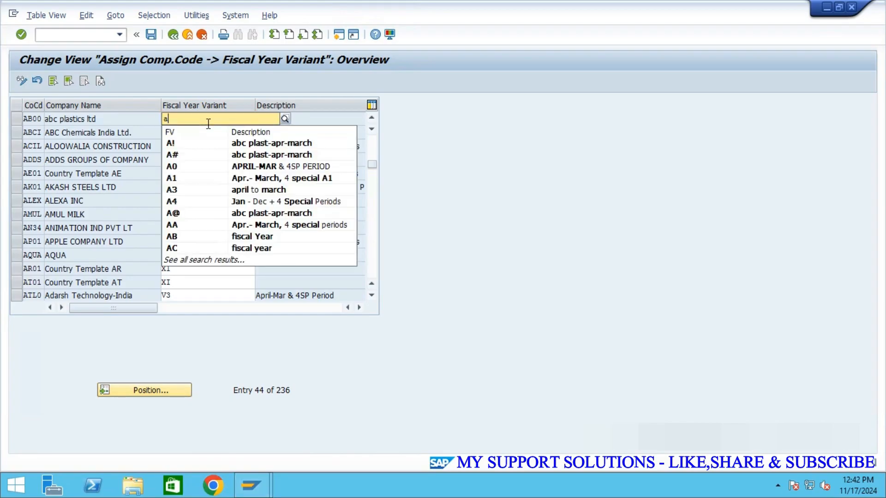
text(#)
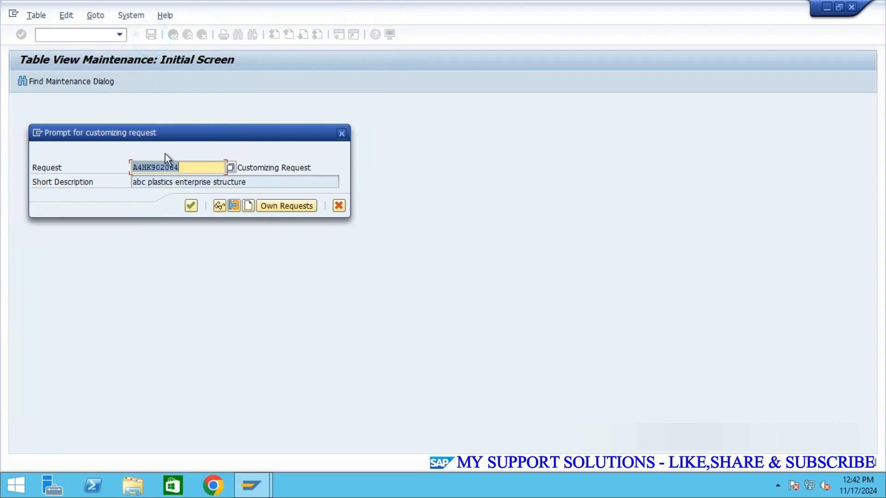
Save the AB00 to A# assignment under the proposed customizing request
click(191, 205)
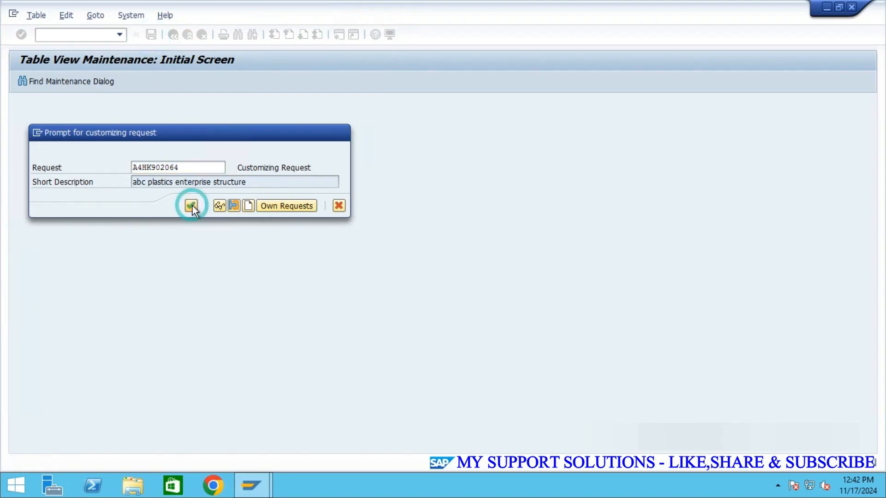
click(191, 206)
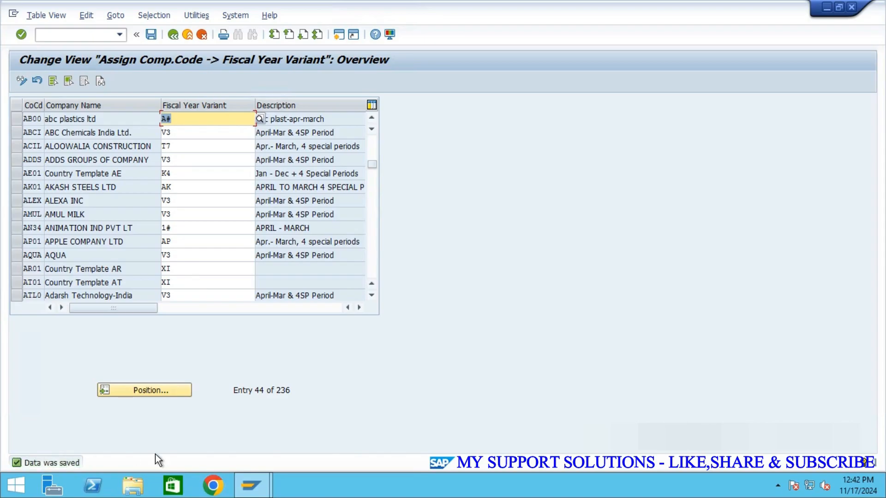
mouse_move(379, 422)
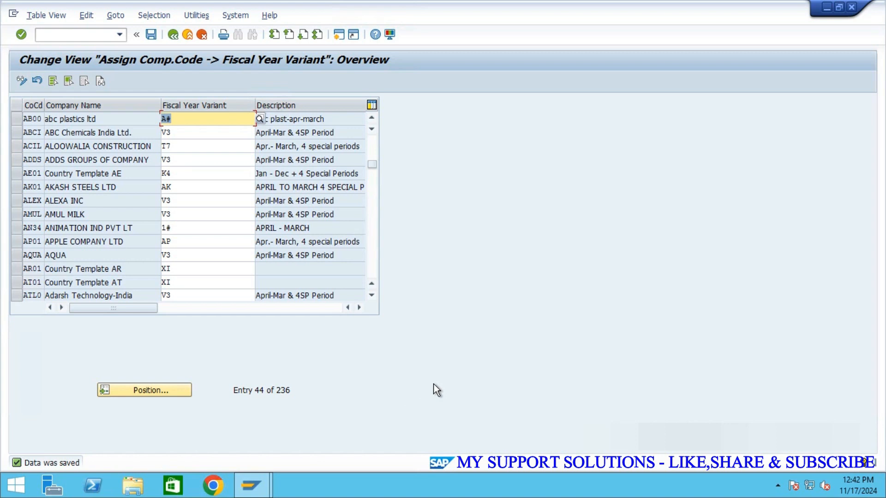
mouse_move(106, 68)
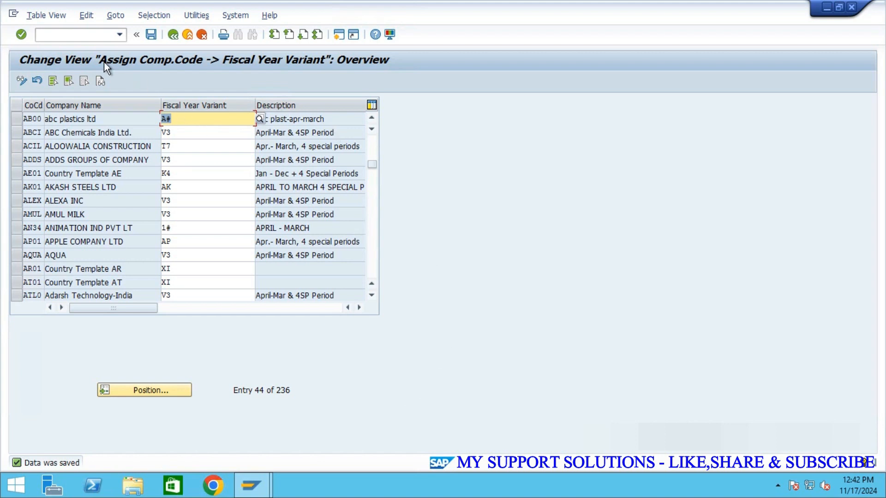
mouse_move(169, 79)
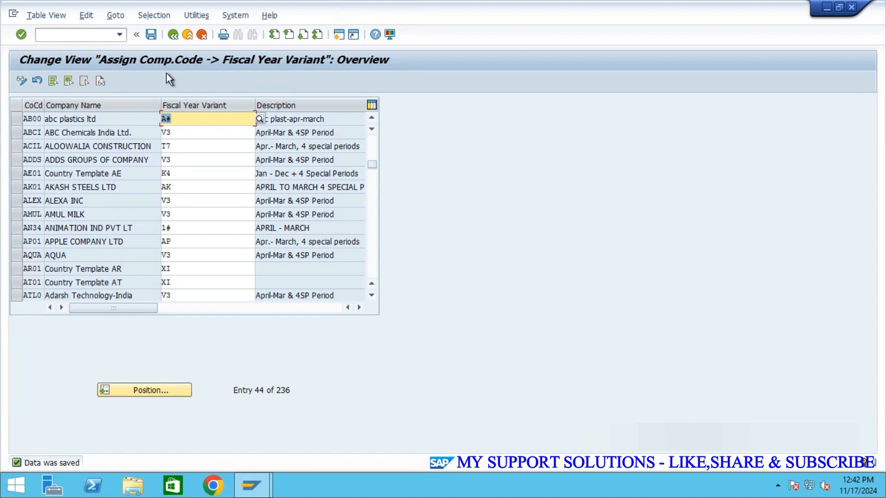